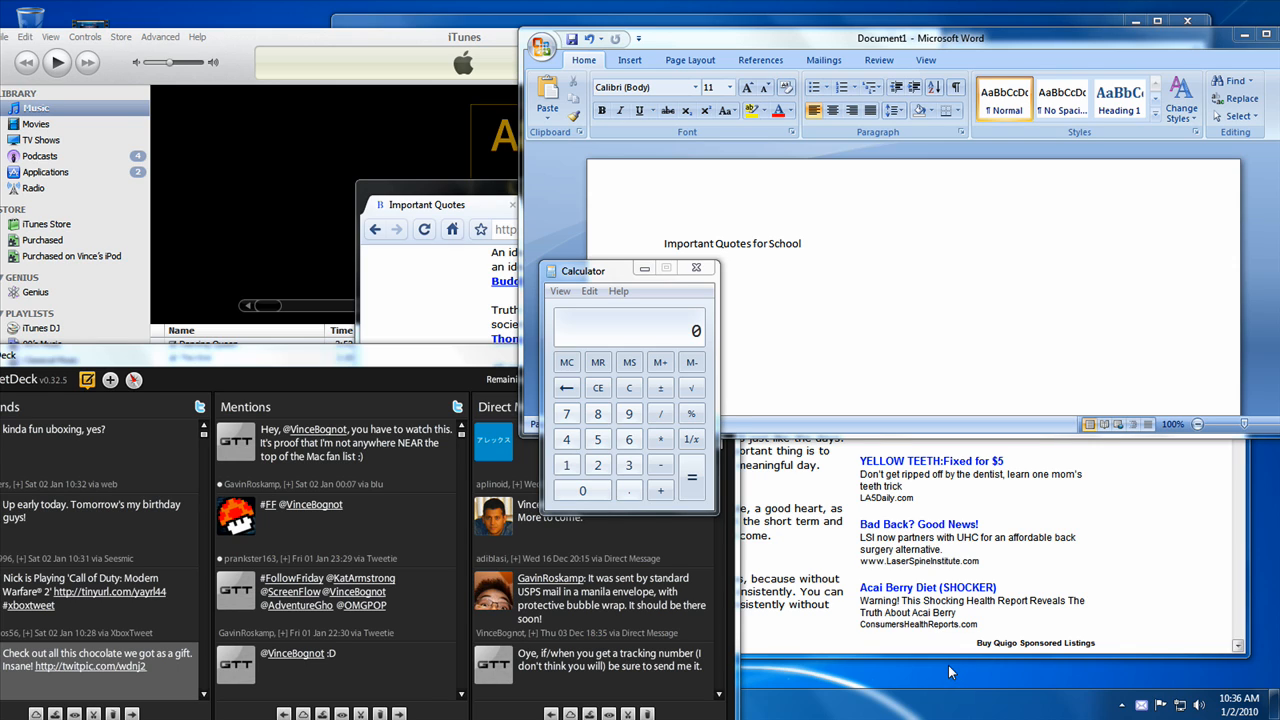
pyautogui.moveTo(1044, 580)
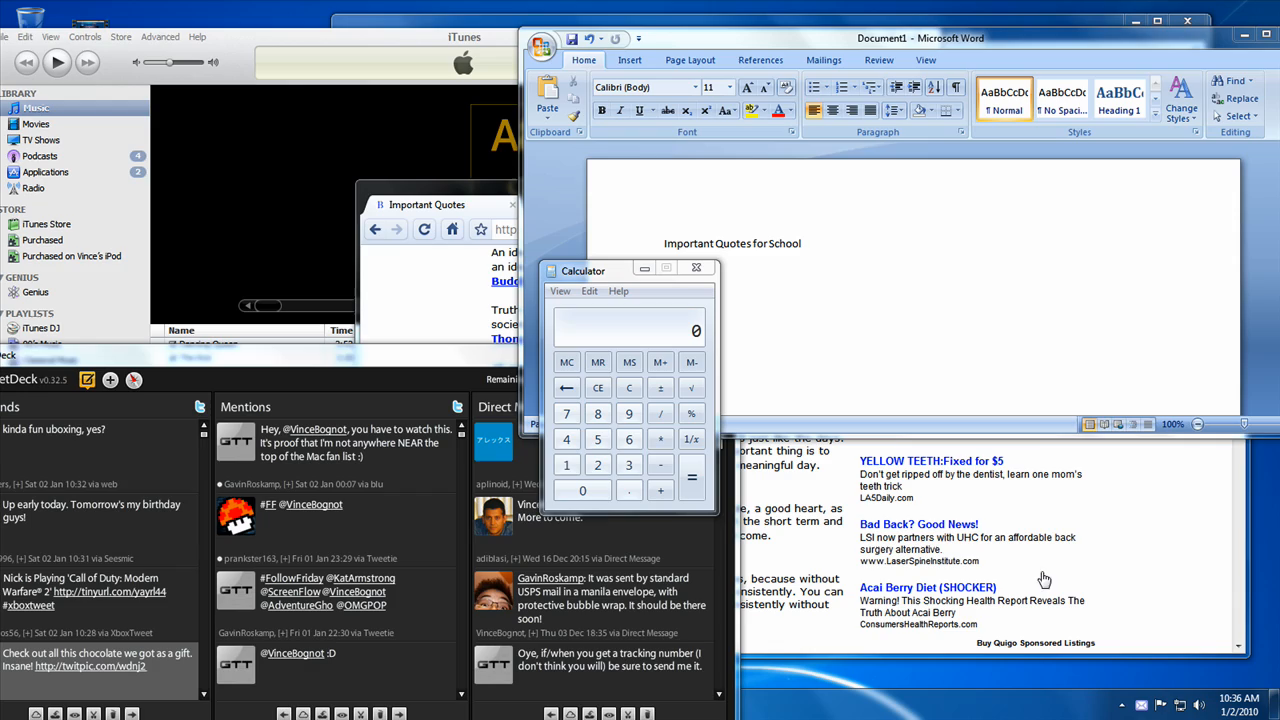
# Shake the Calculator title bar to minimize all other windows, then nudge Calculator lower.
pyautogui.press('Super+Tab')
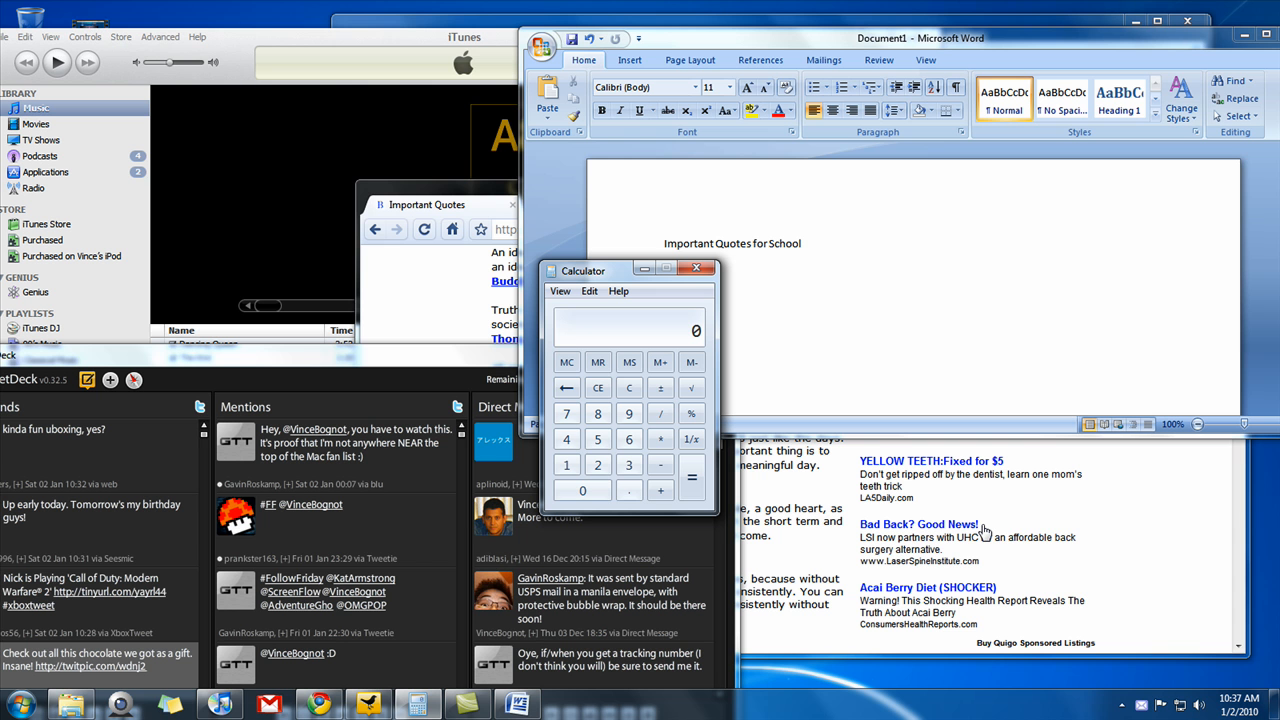
pyautogui.moveTo(984, 528)
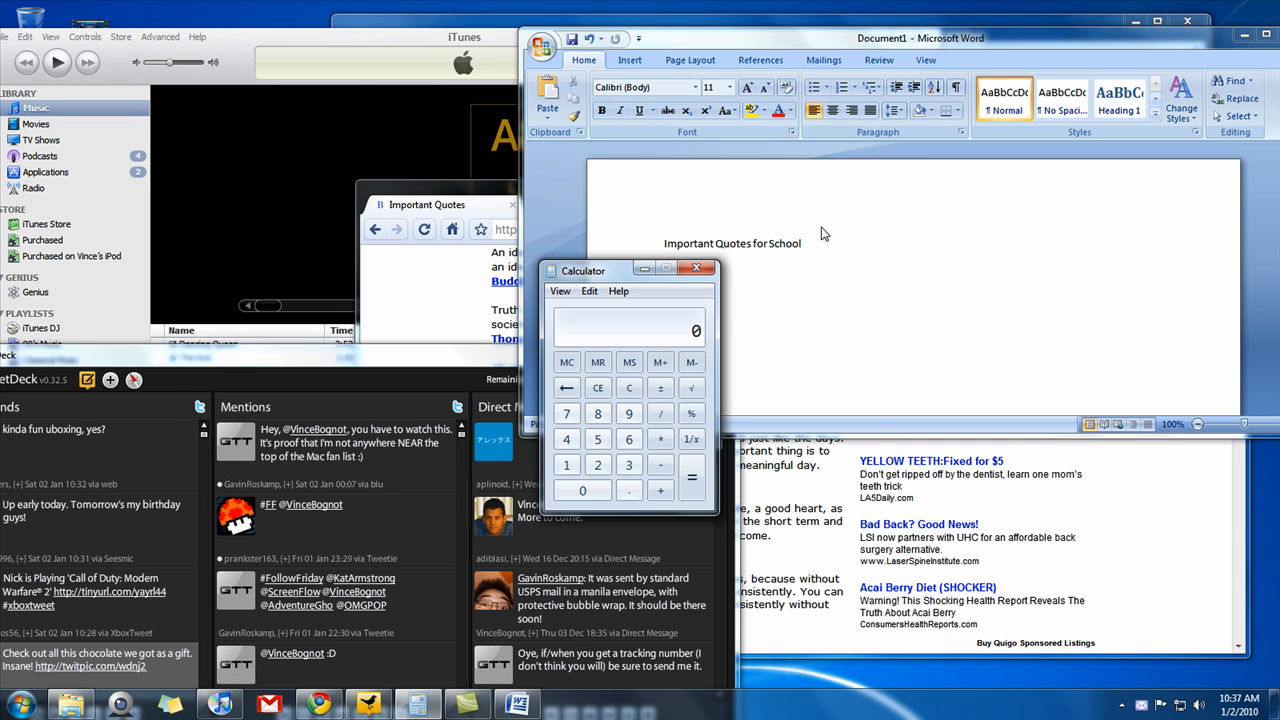
pyautogui.moveTo(532, 211)
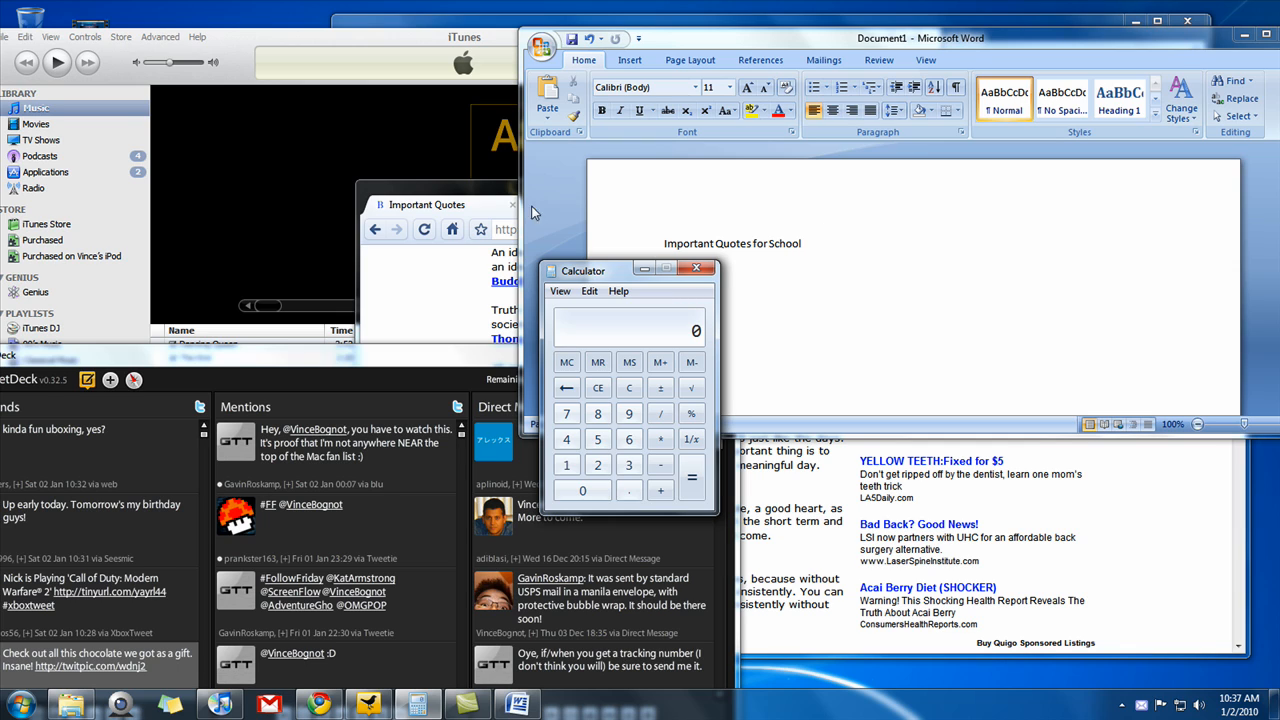
pyautogui.moveTo(610, 513)
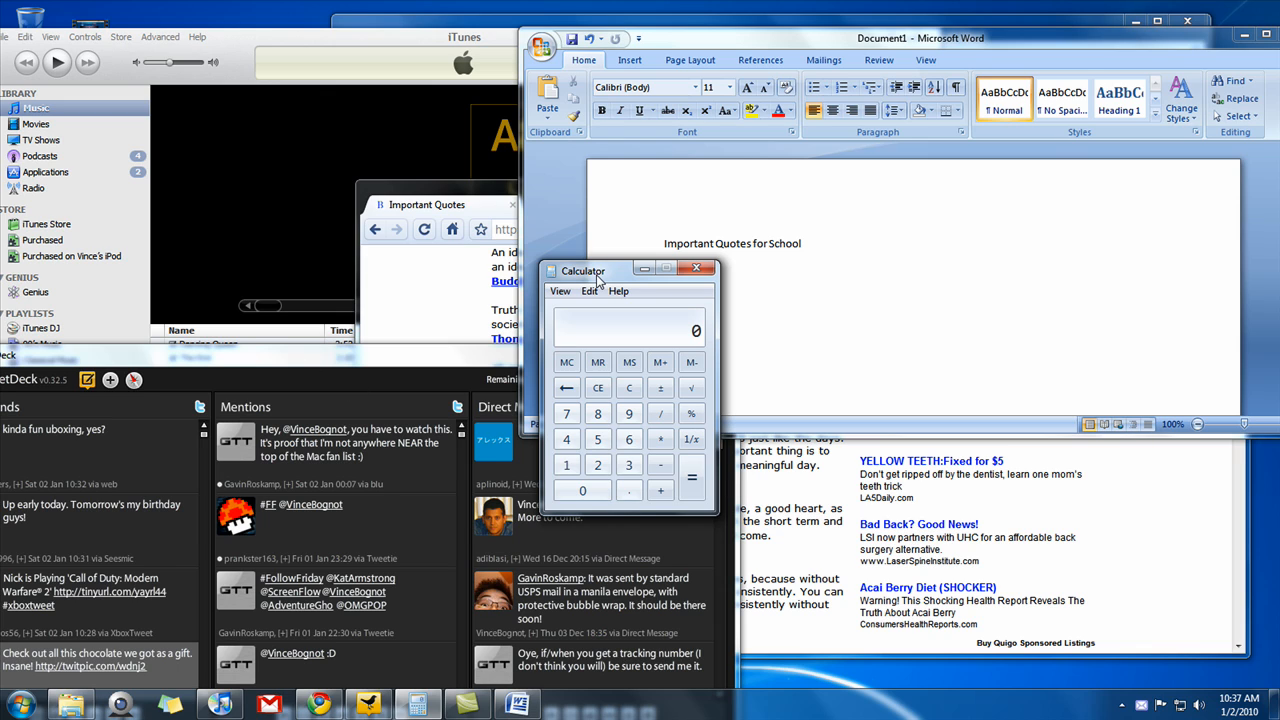
pyautogui.moveTo(583, 270); pyautogui.dragTo(534, 247)
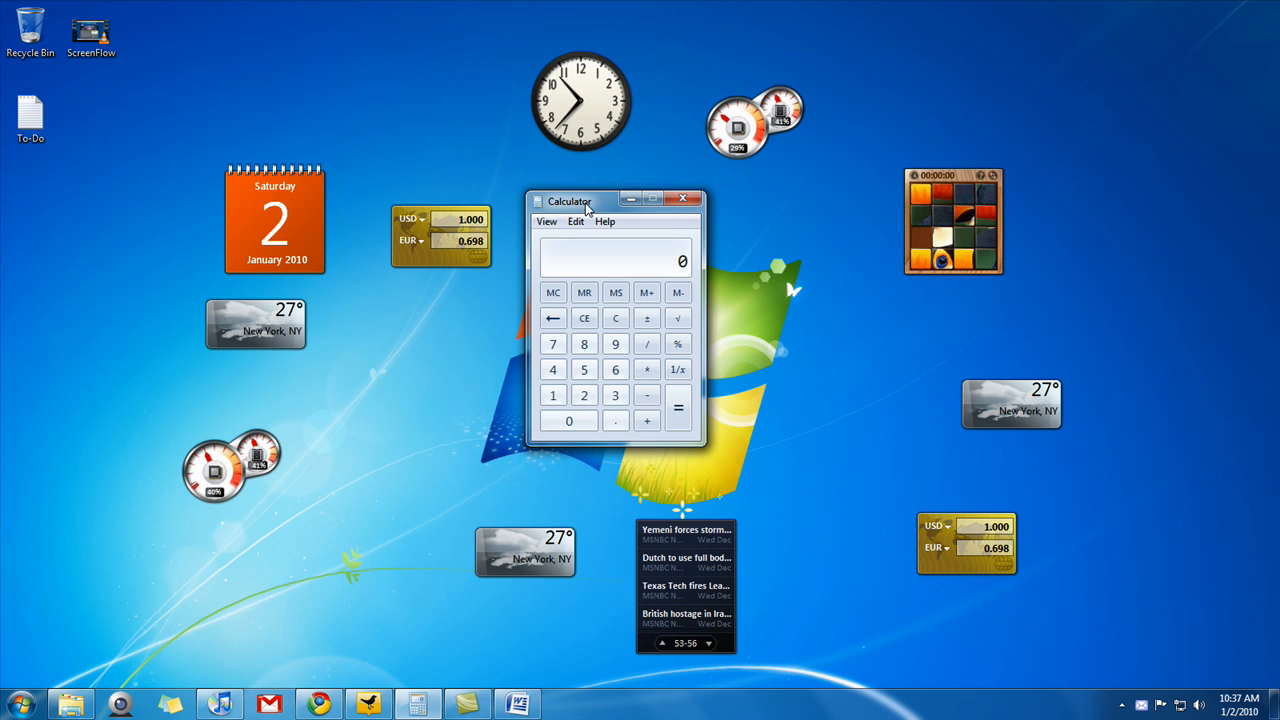
pyautogui.moveTo(568, 201); pyautogui.dragTo(560, 263)
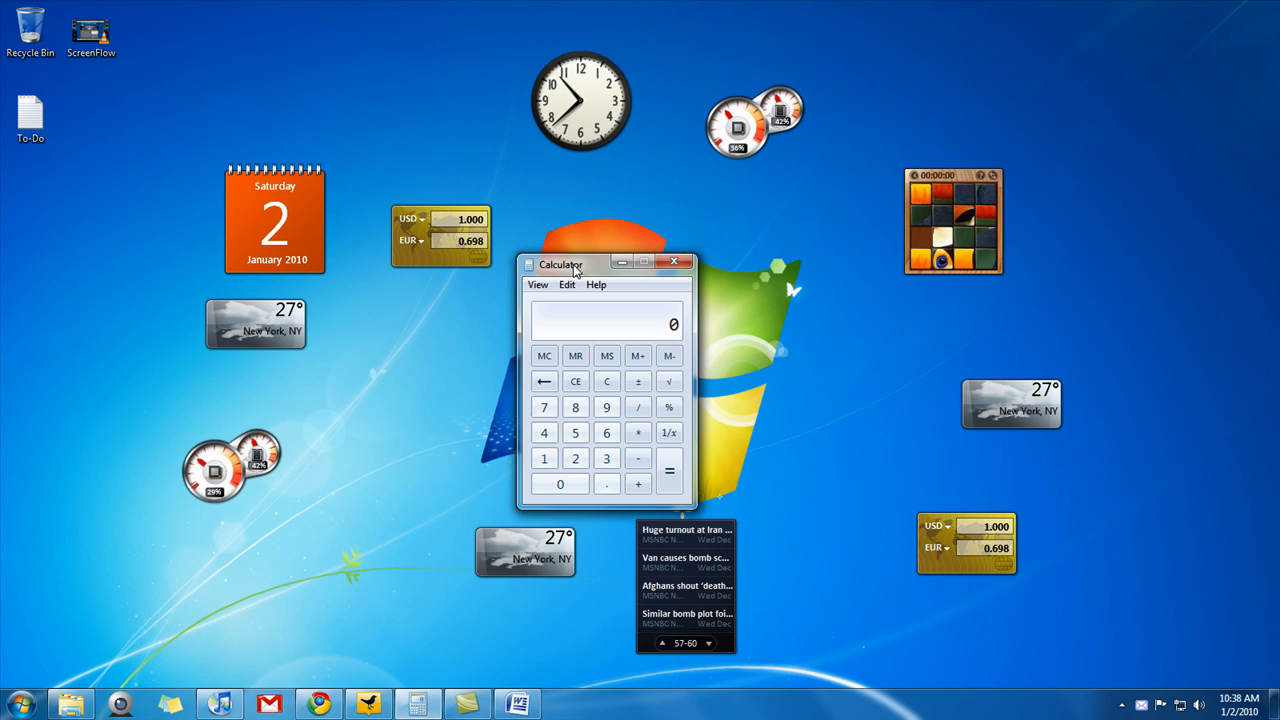
# Multiply 65548 by a number, then add another to reach 436943520.
pyautogui.click(575, 432)
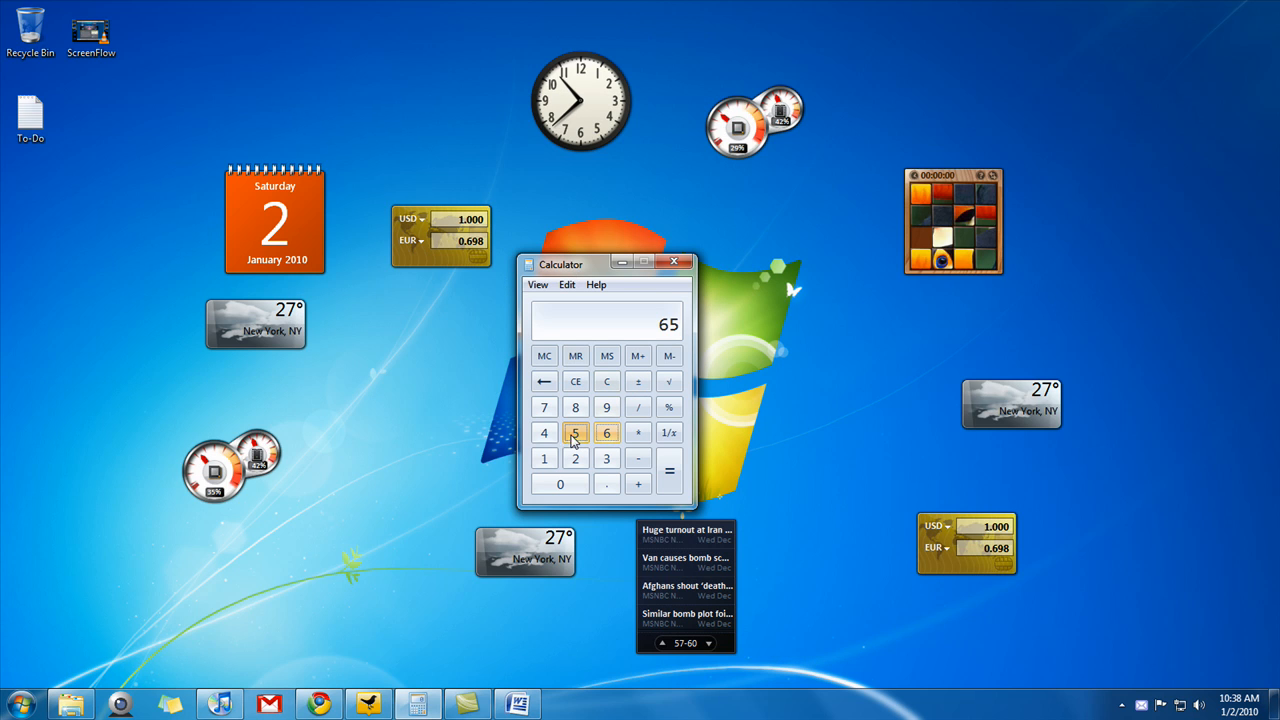
pyautogui.click(606, 432)
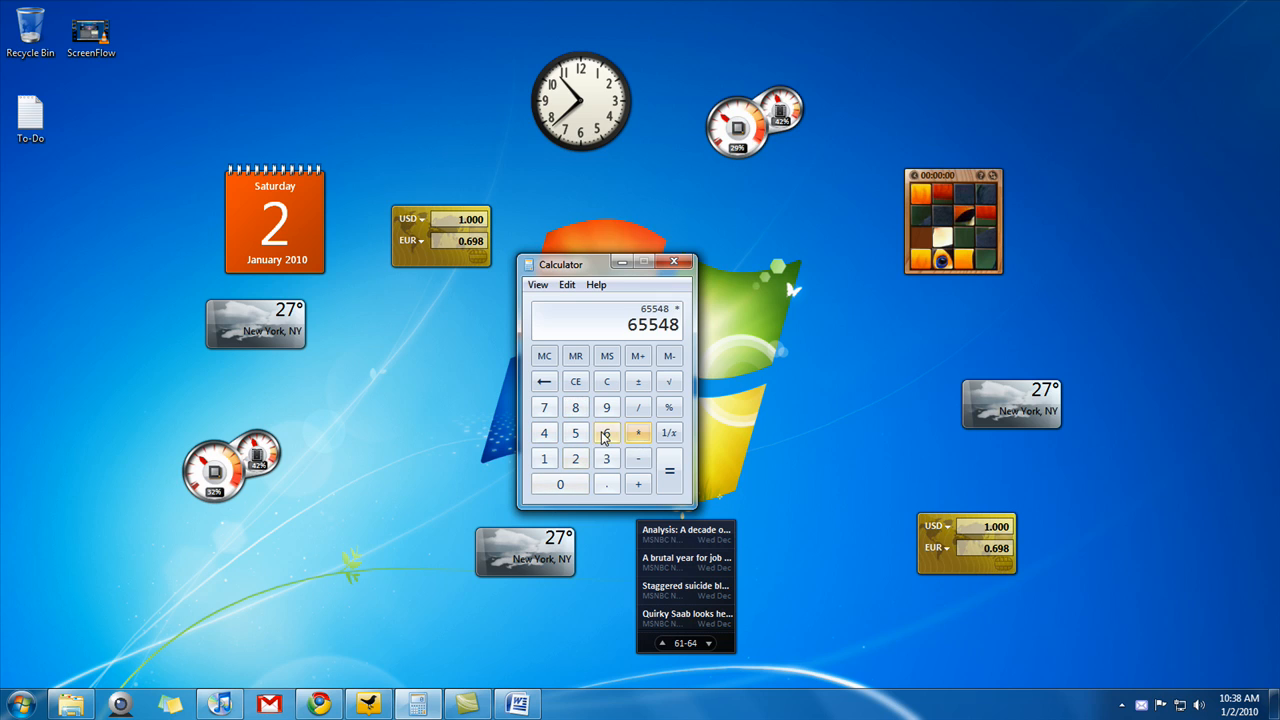
pyautogui.click(669, 470)
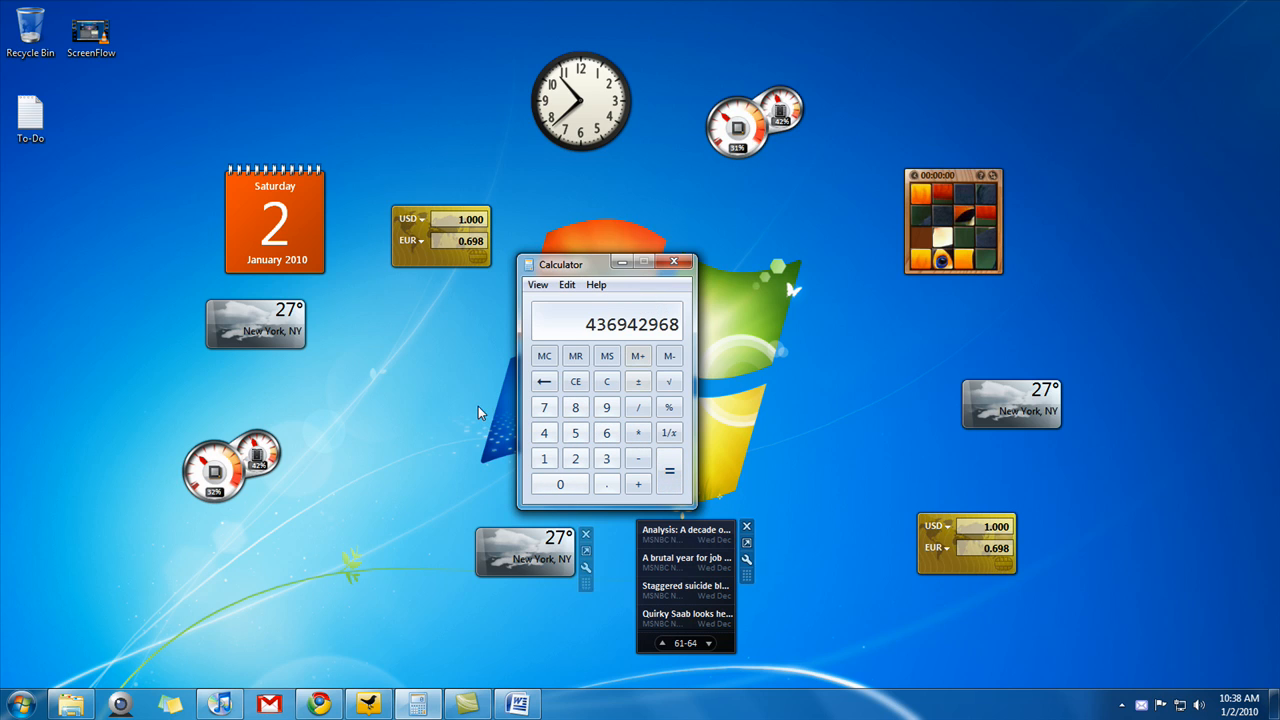
pyautogui.click(544, 432)
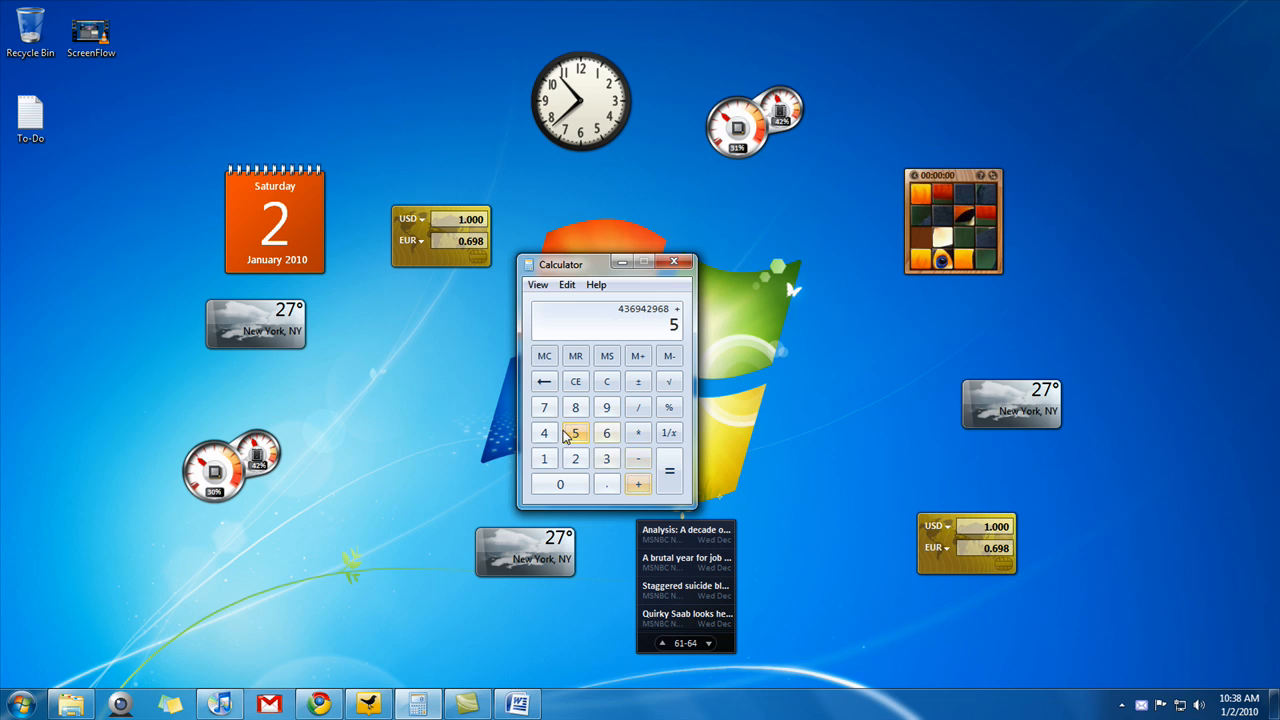
pyautogui.click(669, 470)
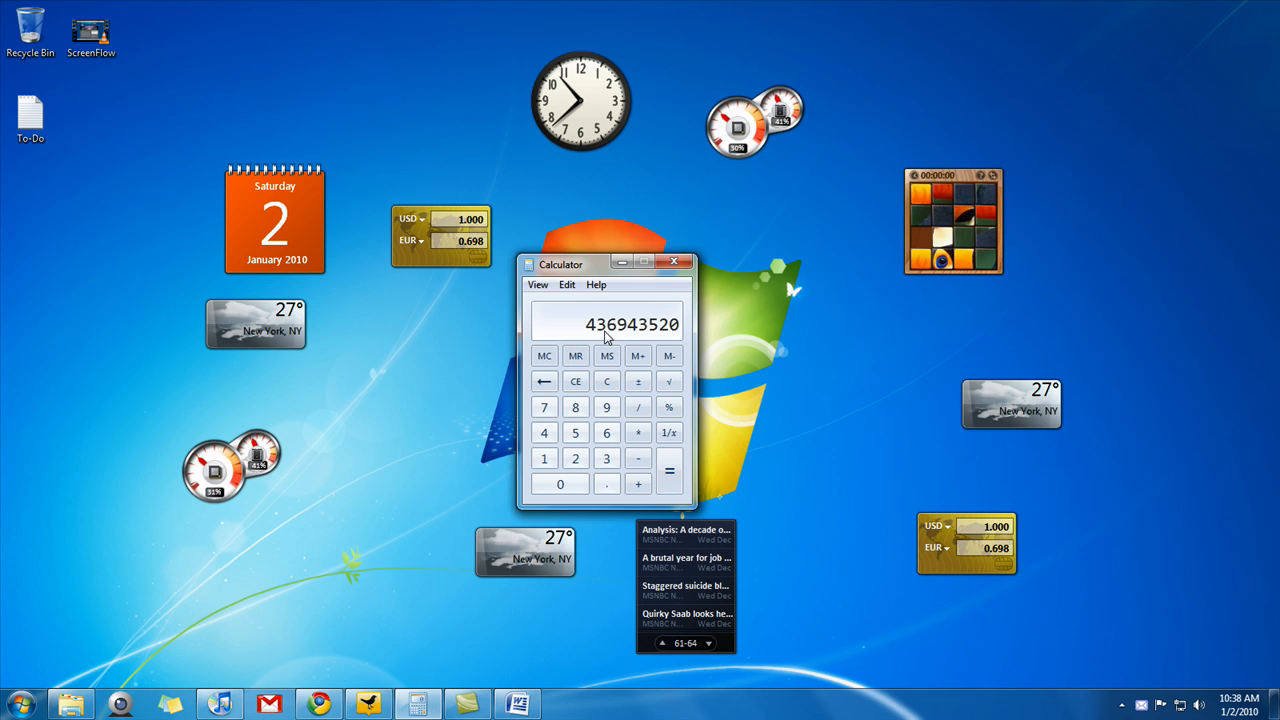
pyautogui.moveTo(638, 342)
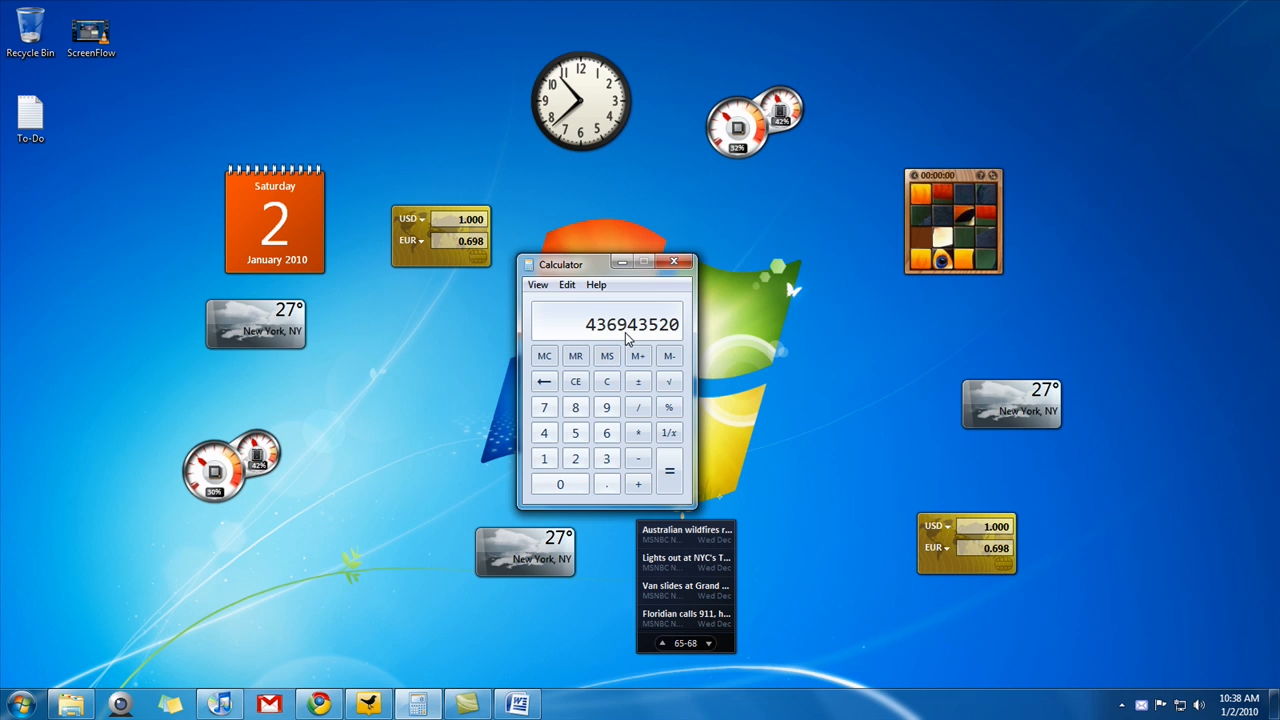
pyautogui.moveTo(653, 352)
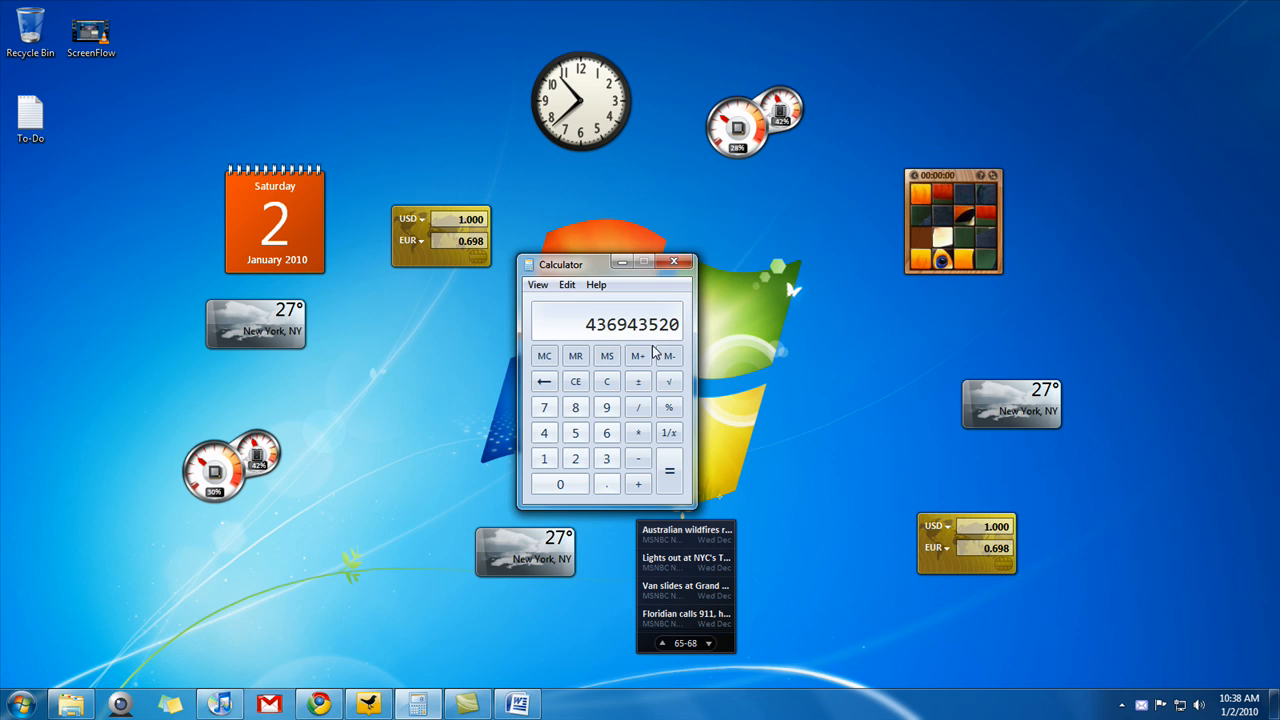
pyautogui.moveTo(632, 284)
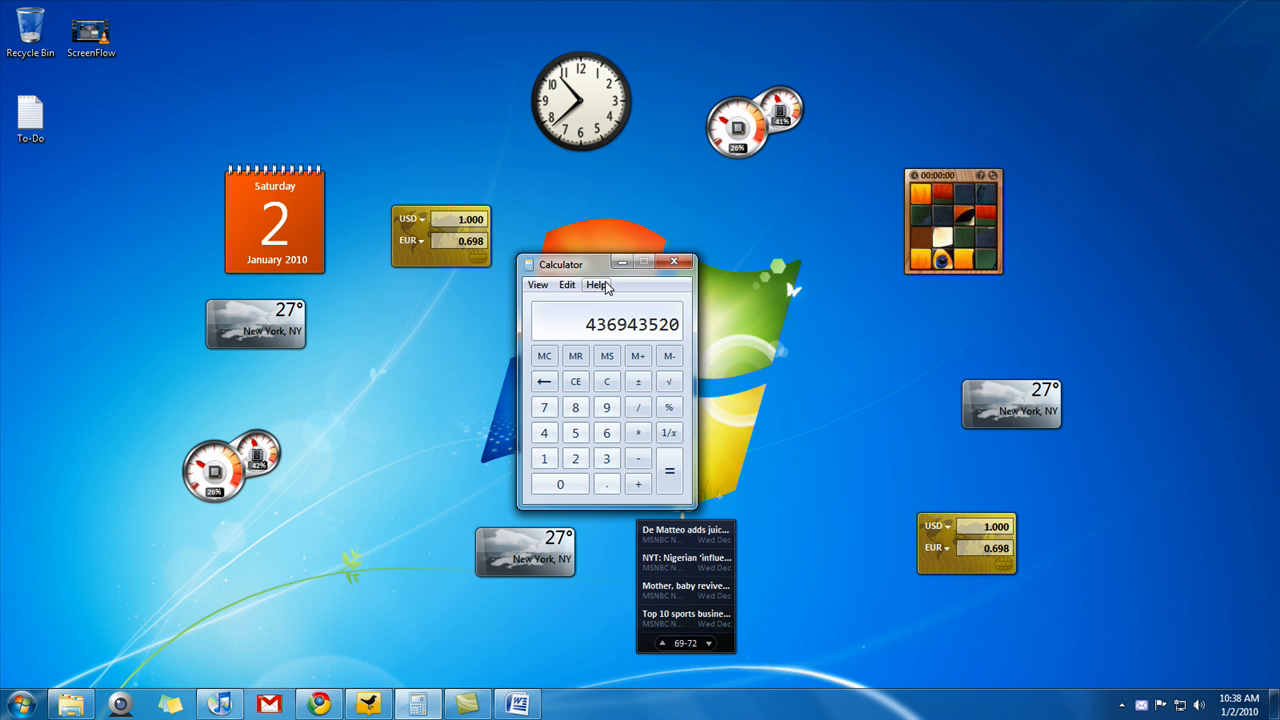
pyautogui.moveTo(557, 276)
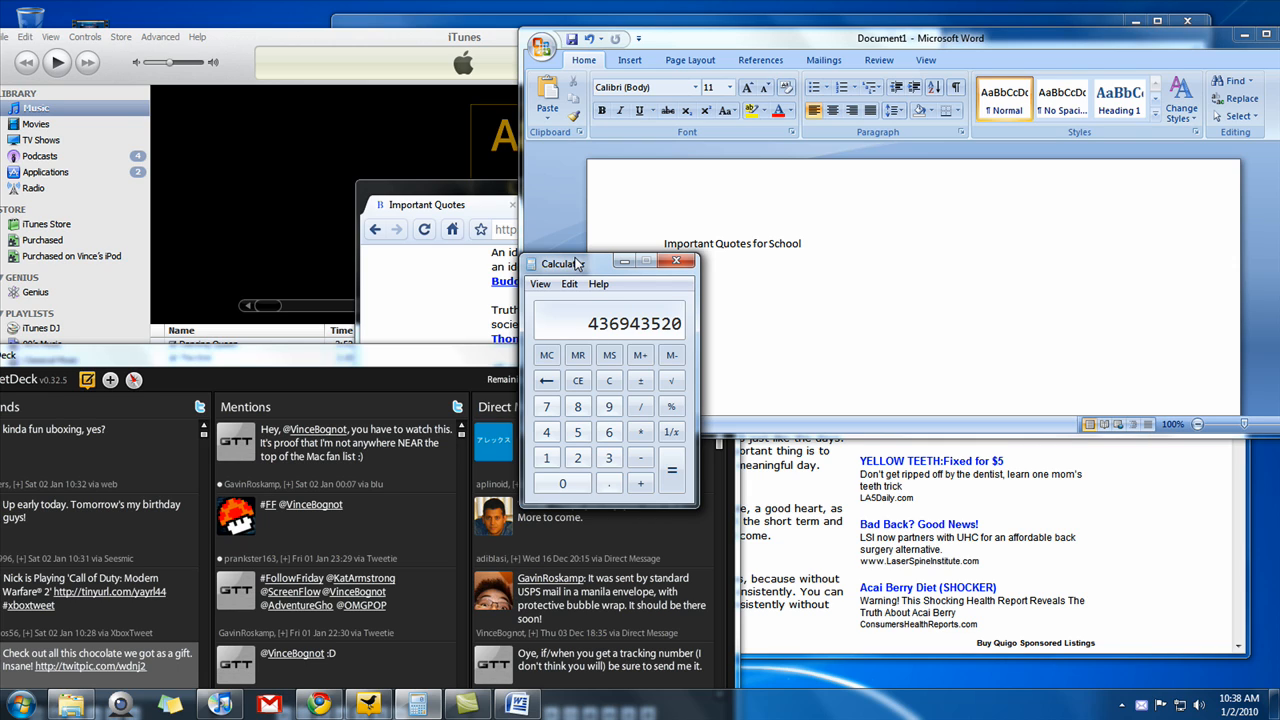
# Clear the Calculator display back to 0.
pyautogui.click(609, 380)
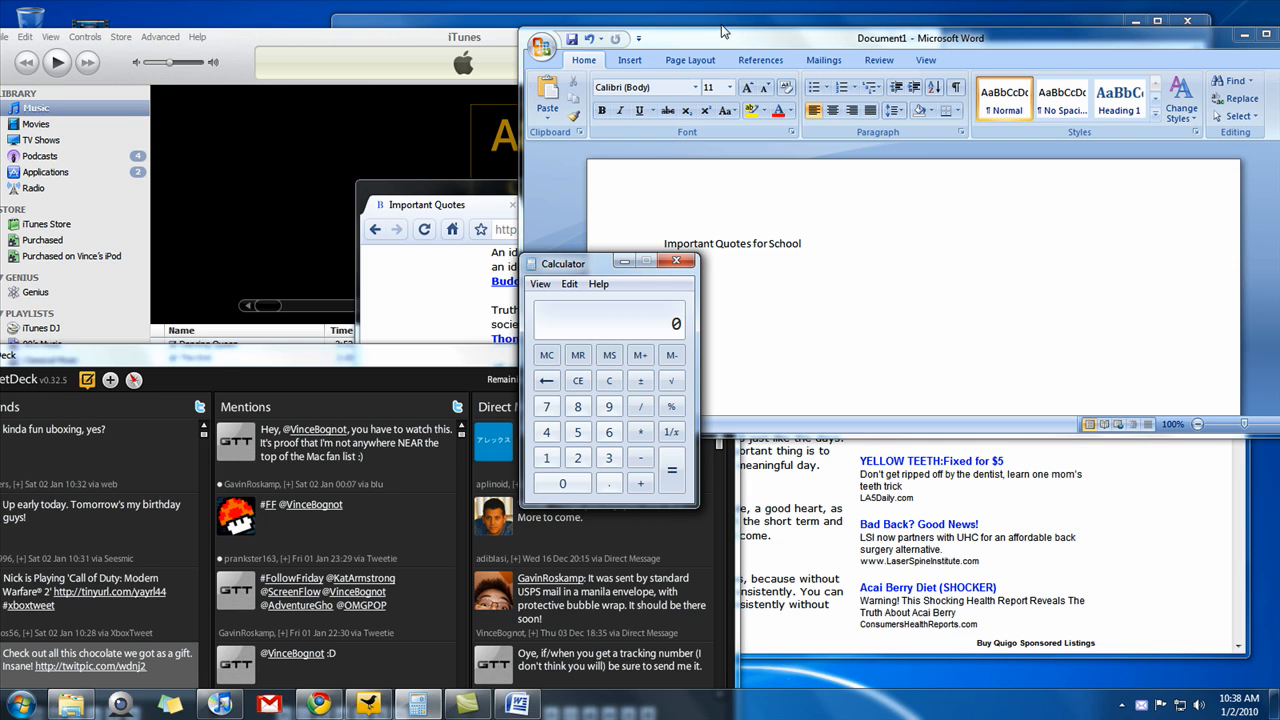
pyautogui.moveTo(697, 39)
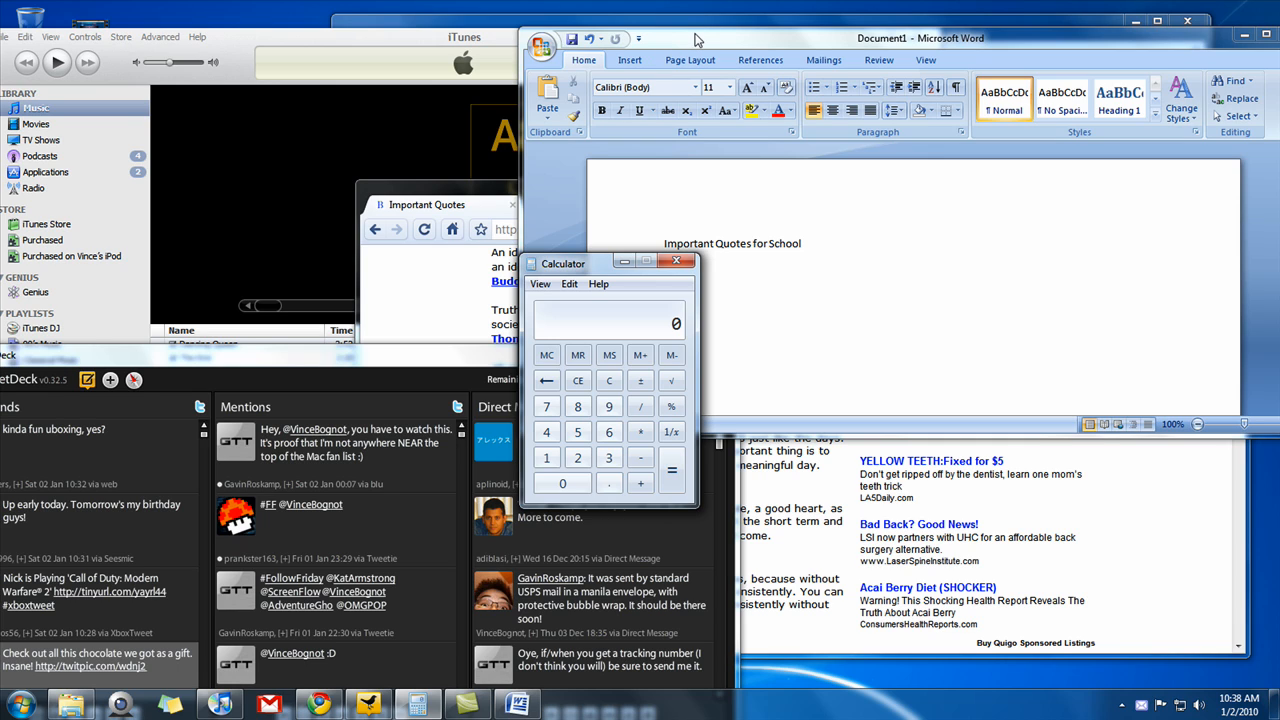
pyautogui.moveTo(770, 69)
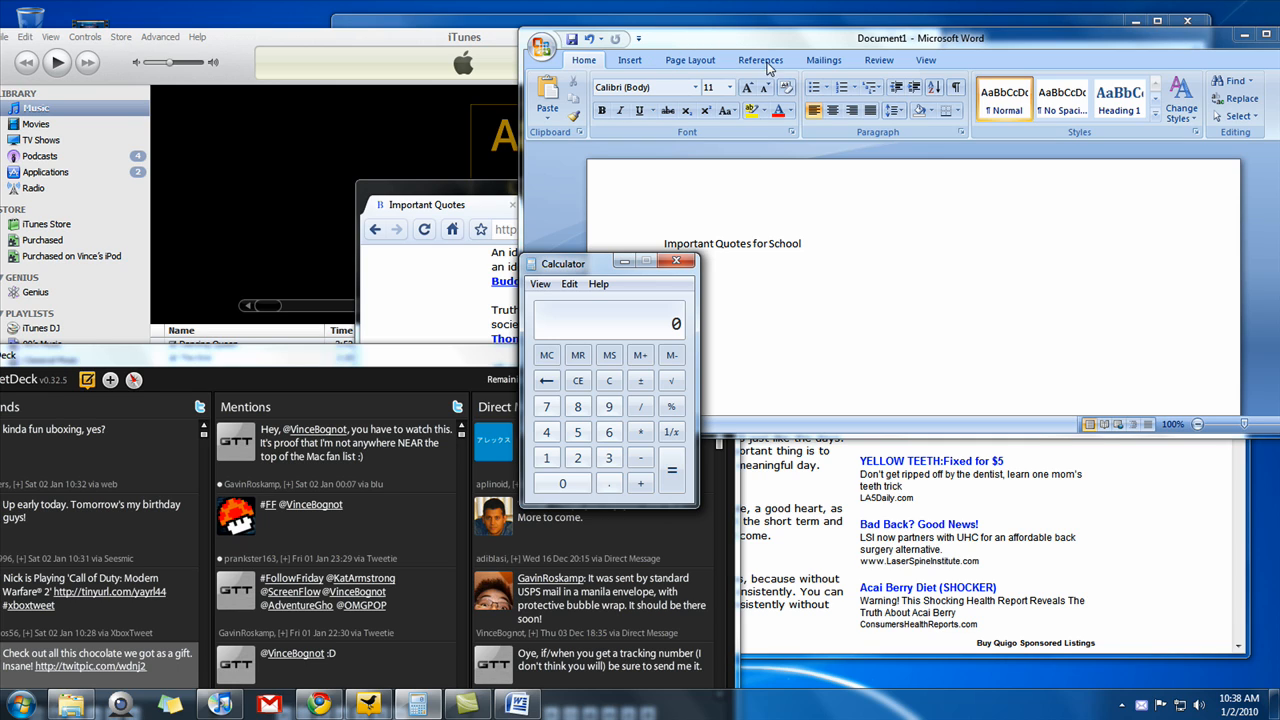
pyautogui.moveTo(823, 60)
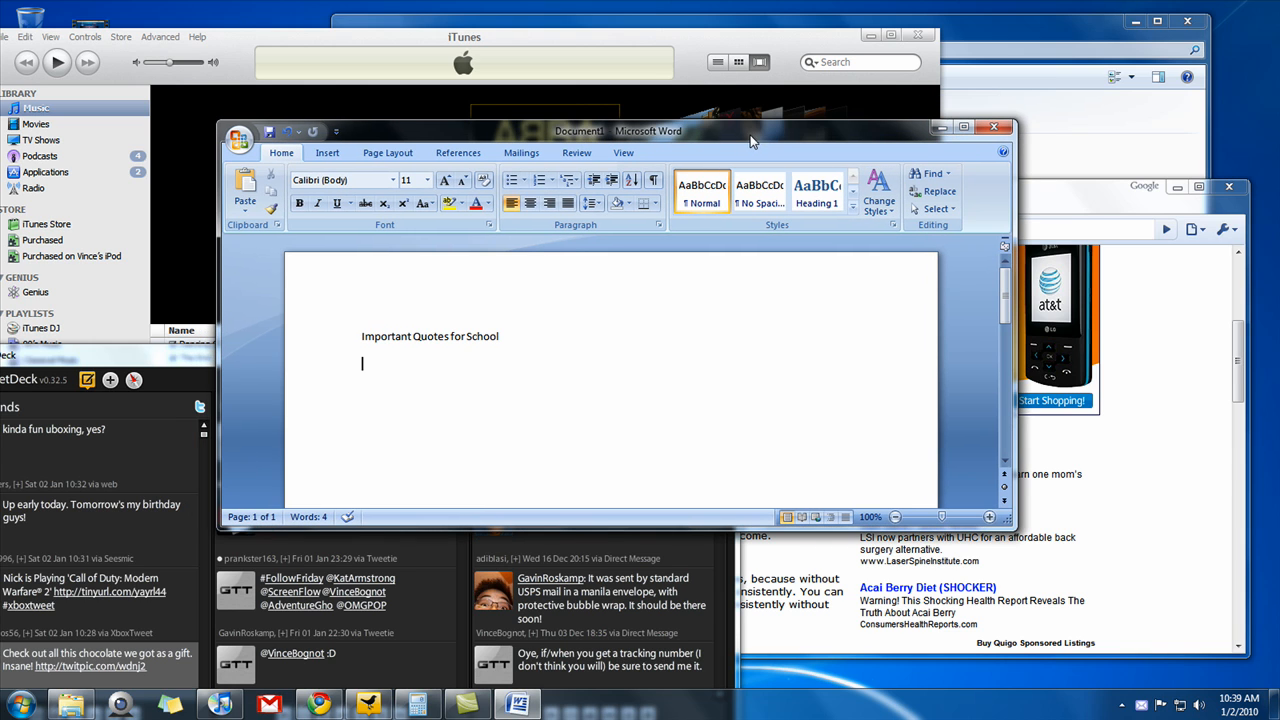
# Snap the Word window to the left half, beside the Important Quotes browser.
pyautogui.moveTo(750, 130); pyautogui.dragTo(680, 110)
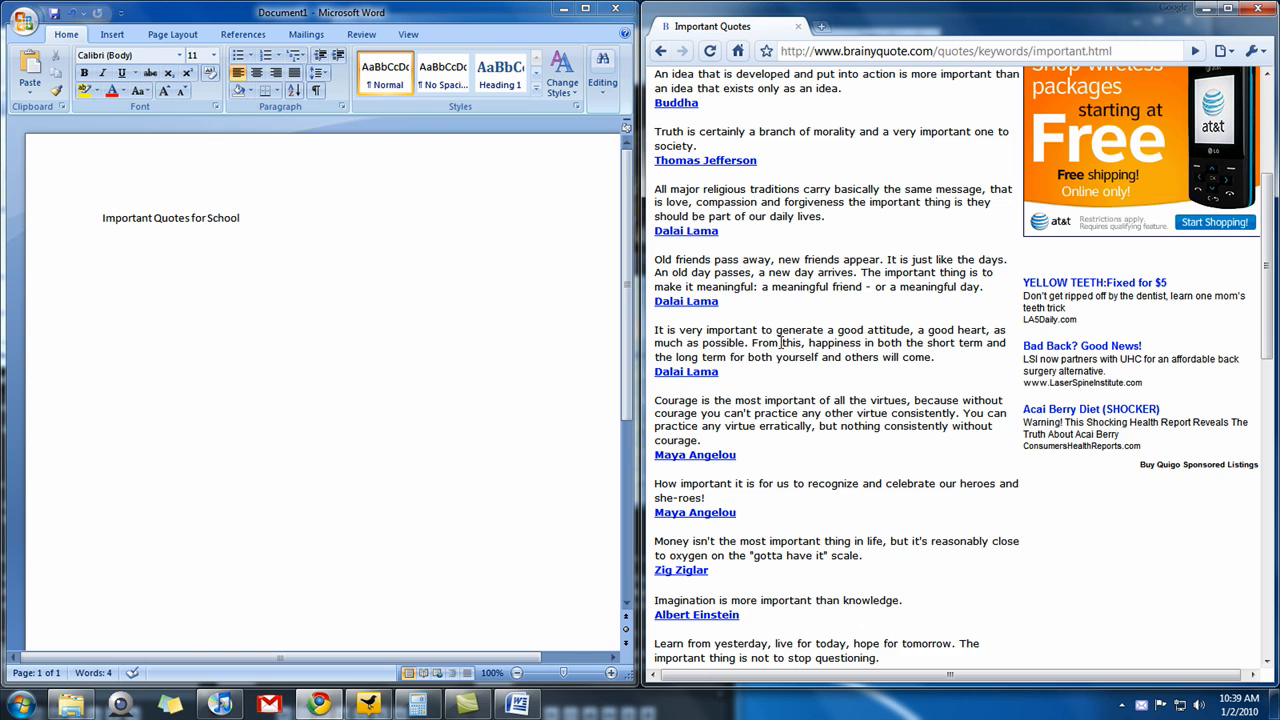
# Type 'Truth is certainly a branch of morality' as the second line.
pyautogui.scroll(3)
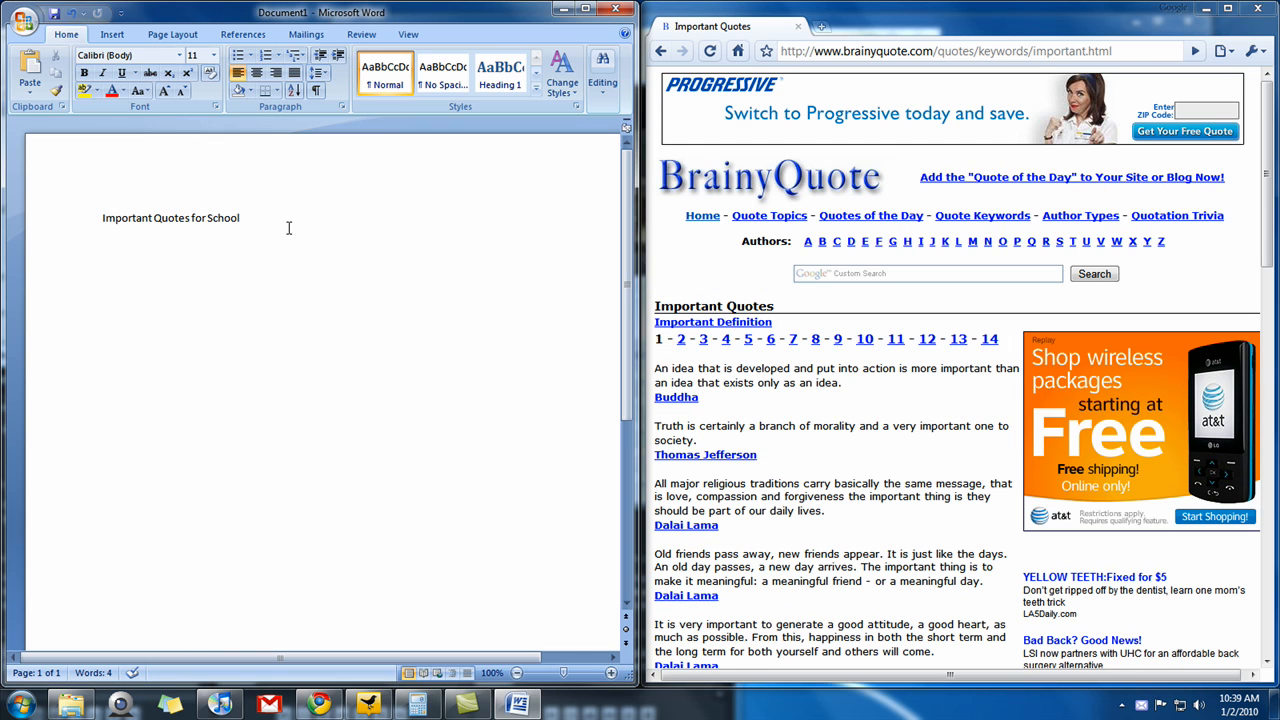
pyautogui.write('Truth is certainly a branch of morality')
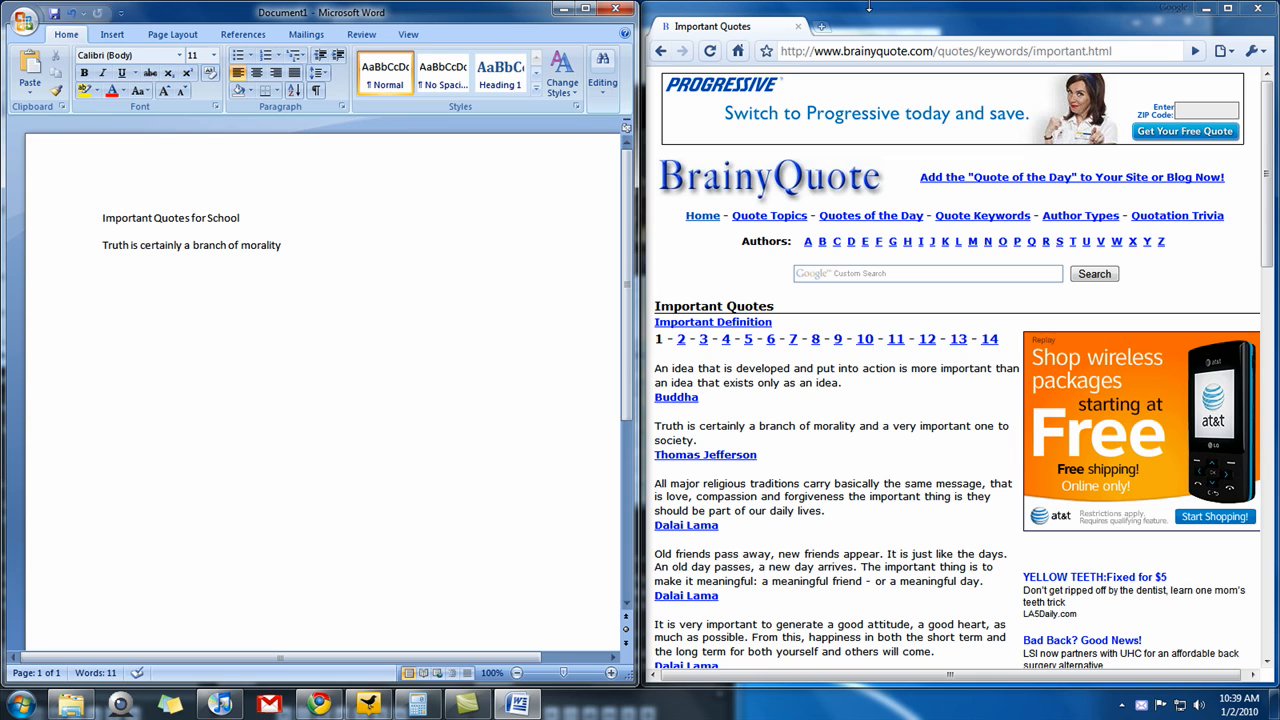
pyautogui.moveTo(853, 14)
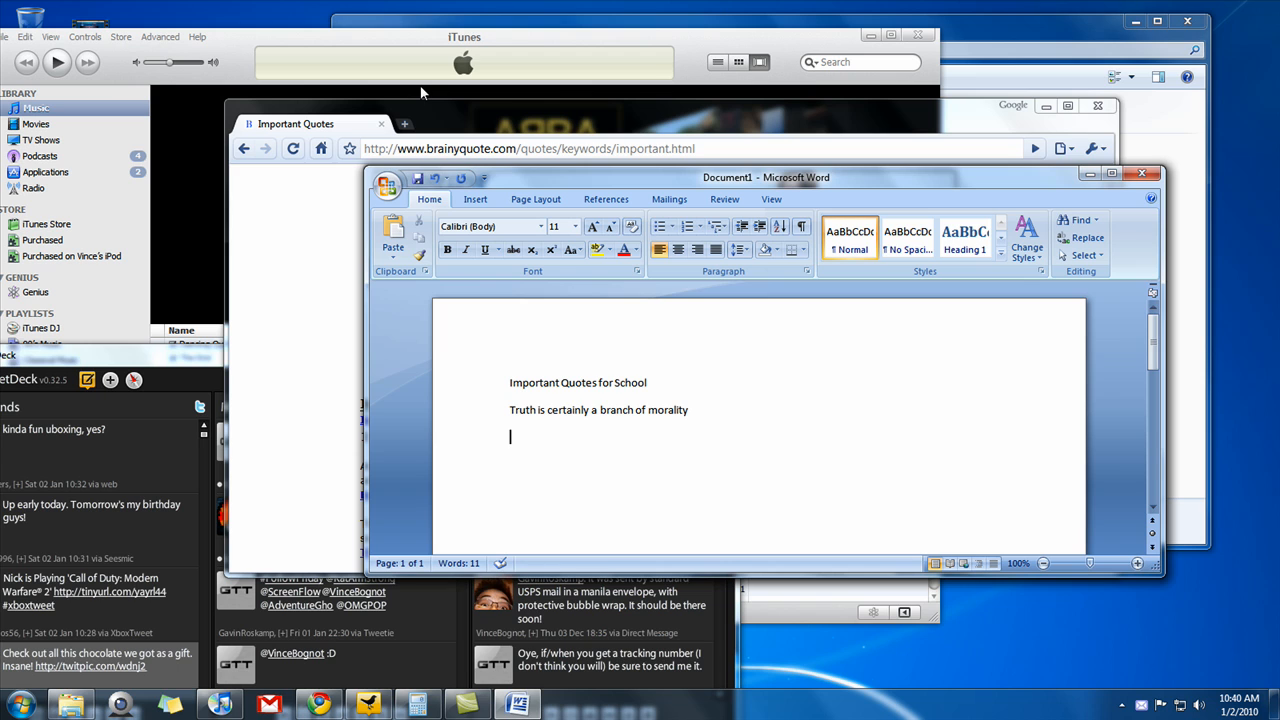
pyautogui.moveTo(1065, 200)
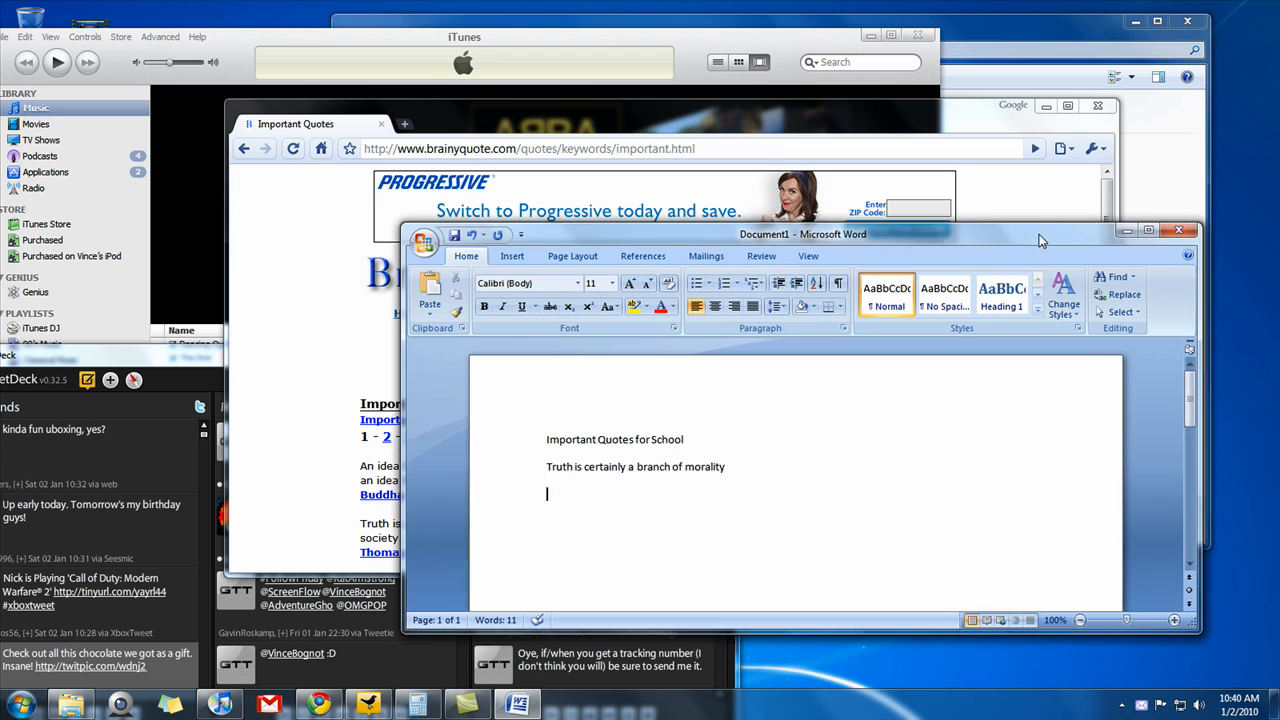
# Show the desktop and move the picture puzzle gadget toward the centre.
pyautogui.click(1276, 704)
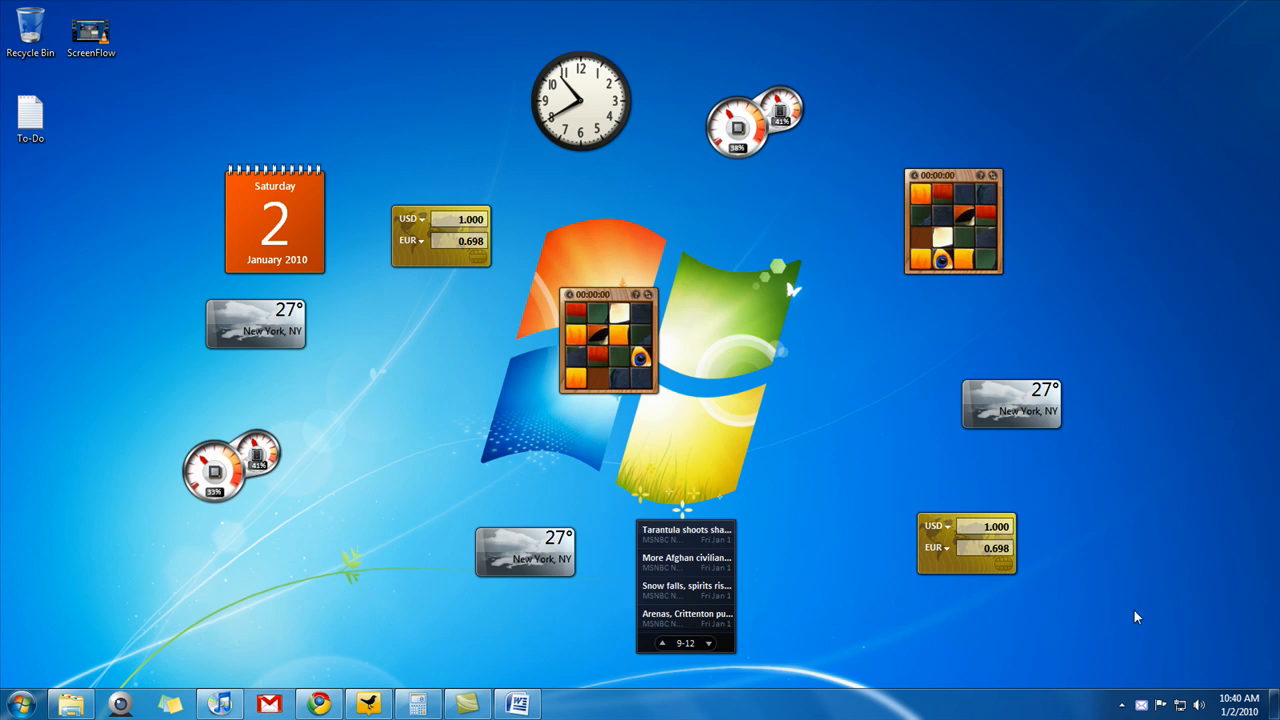
pyautogui.moveTo(1133, 173)
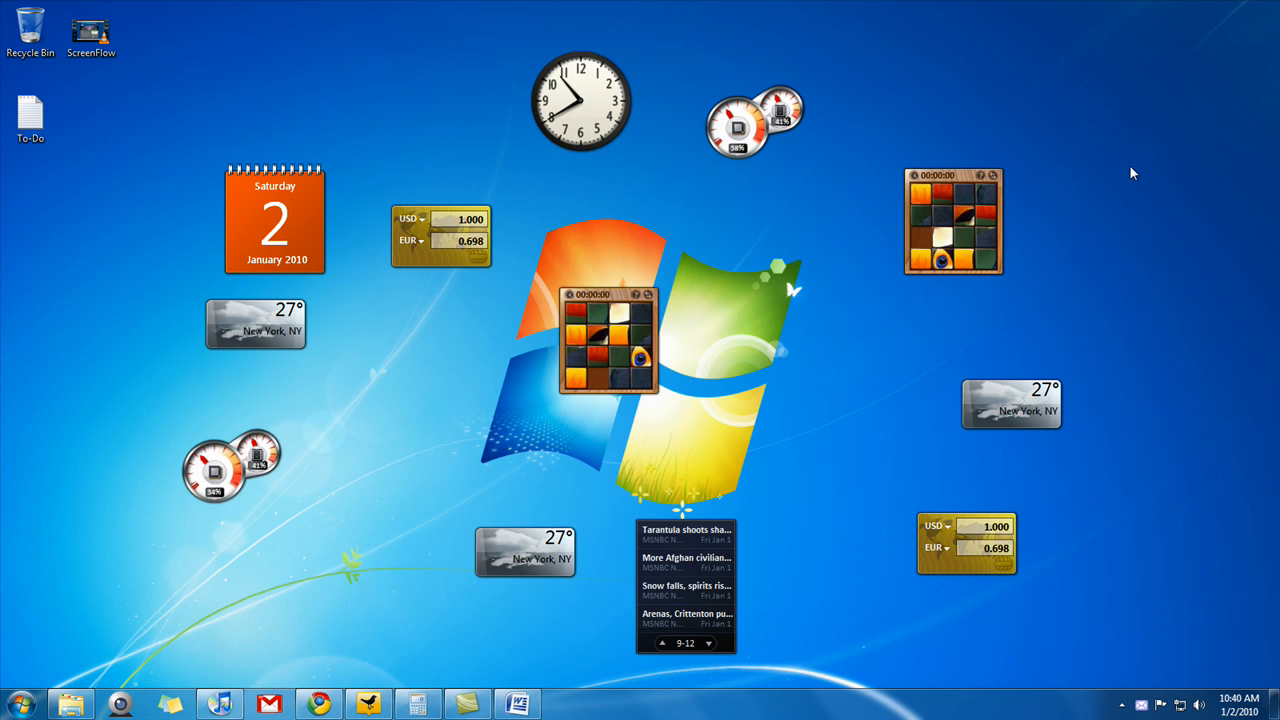
pyautogui.moveTo(989, 237)
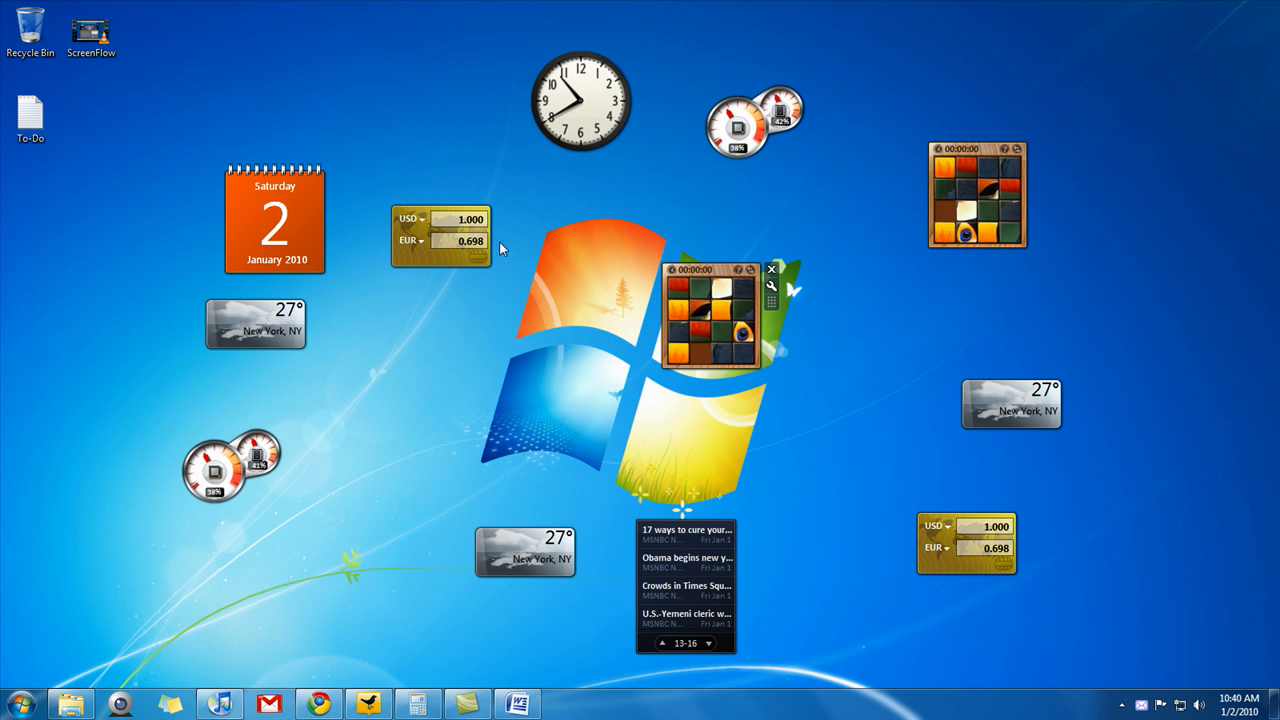
pyautogui.moveTo(442, 235); pyautogui.dragTo(455, 355)
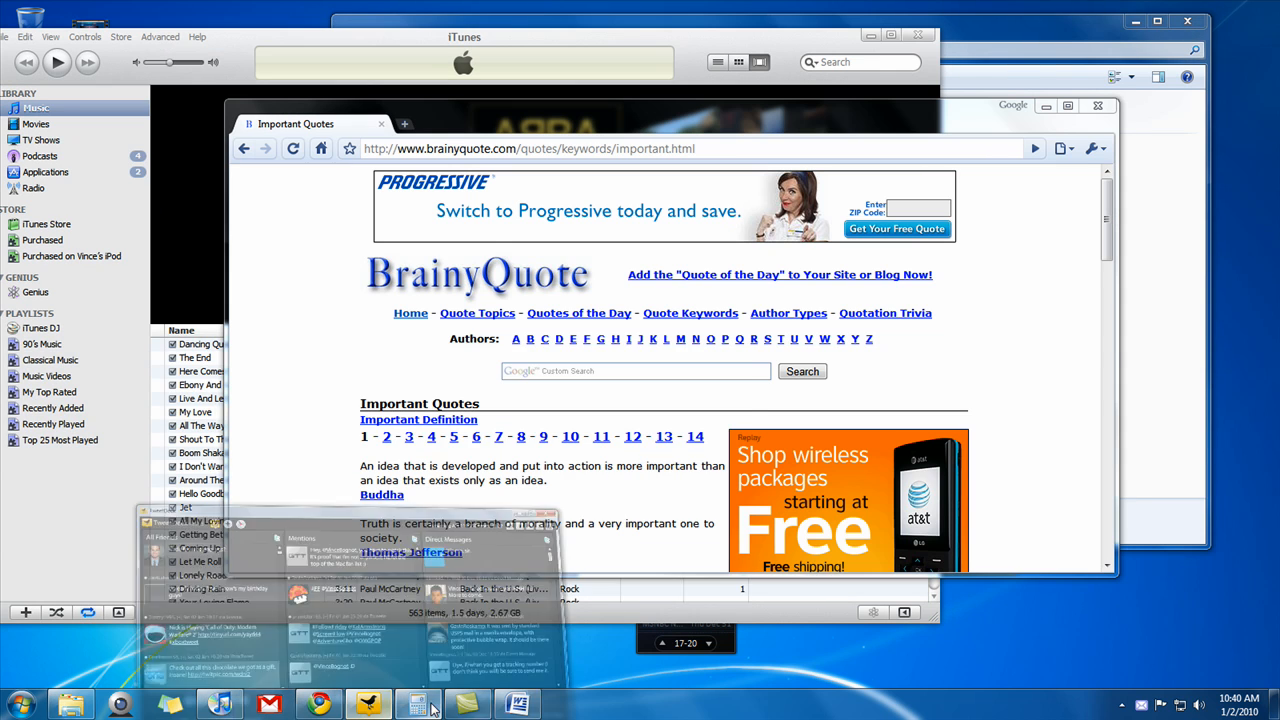
# Bring the Word document with the morality quote in front of the other windows.
pyautogui.click(516, 705)
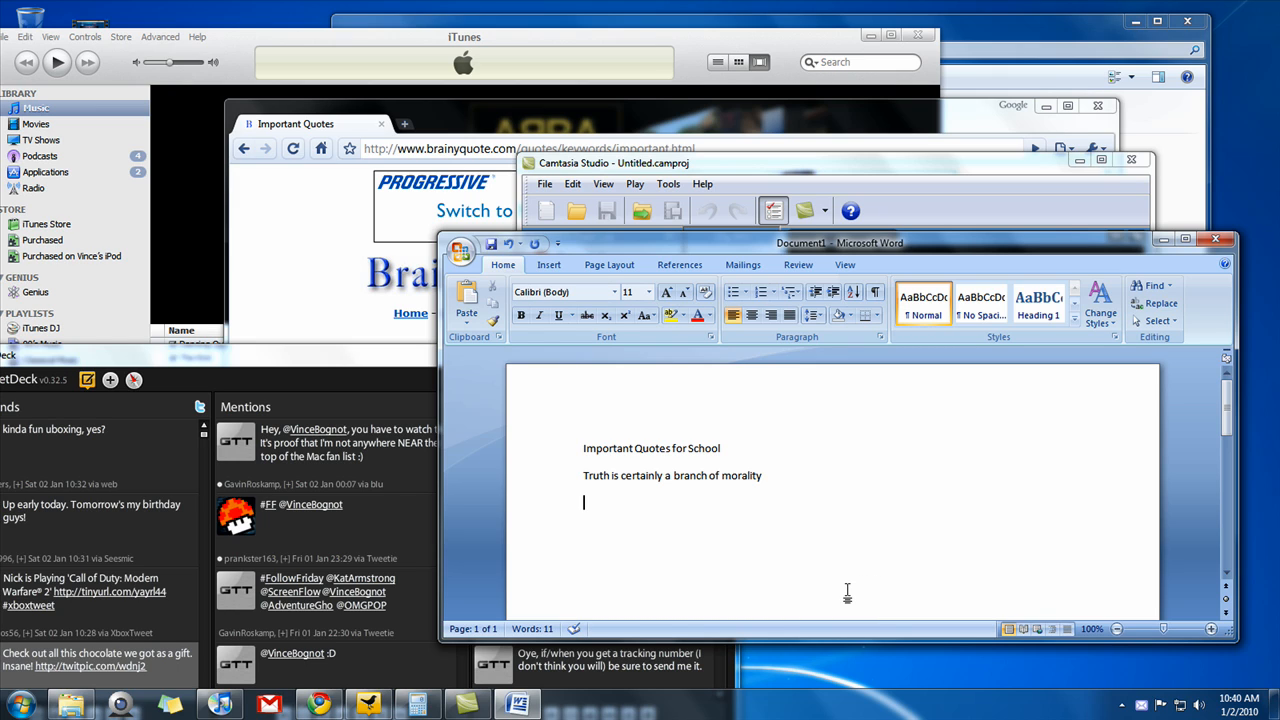
pyautogui.moveTo(790, 520)
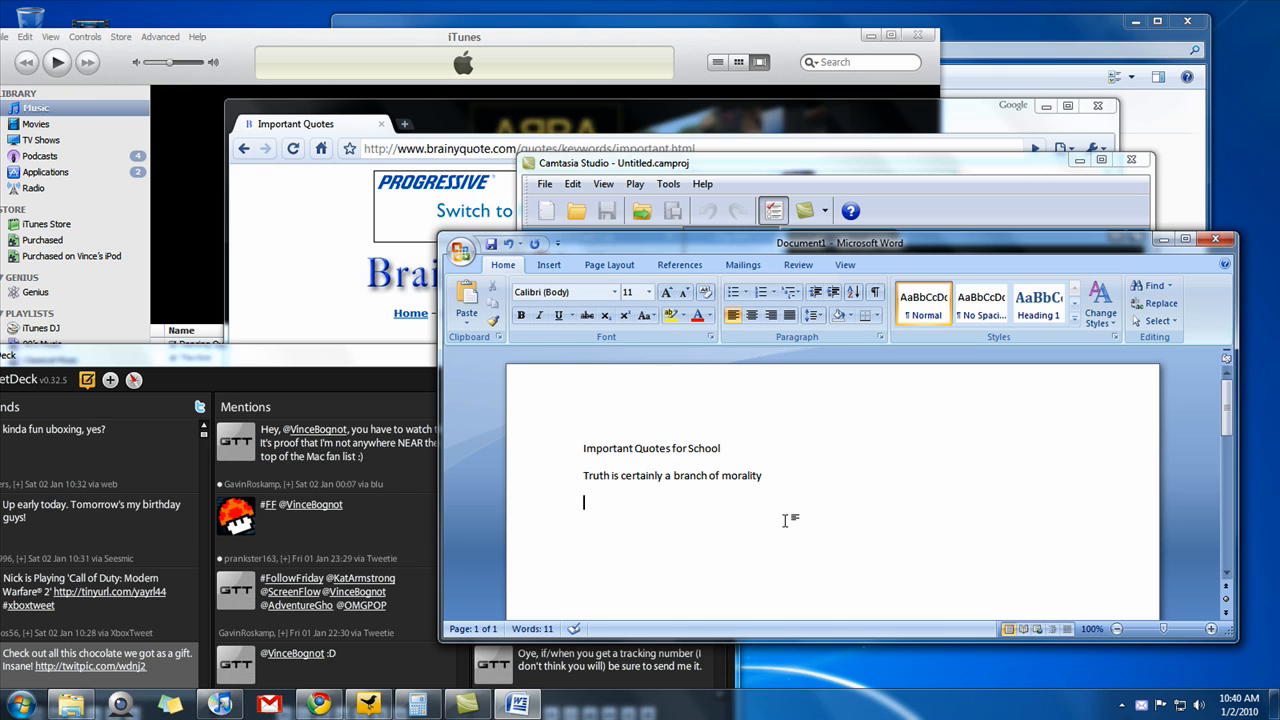
pyautogui.moveTo(988, 580)
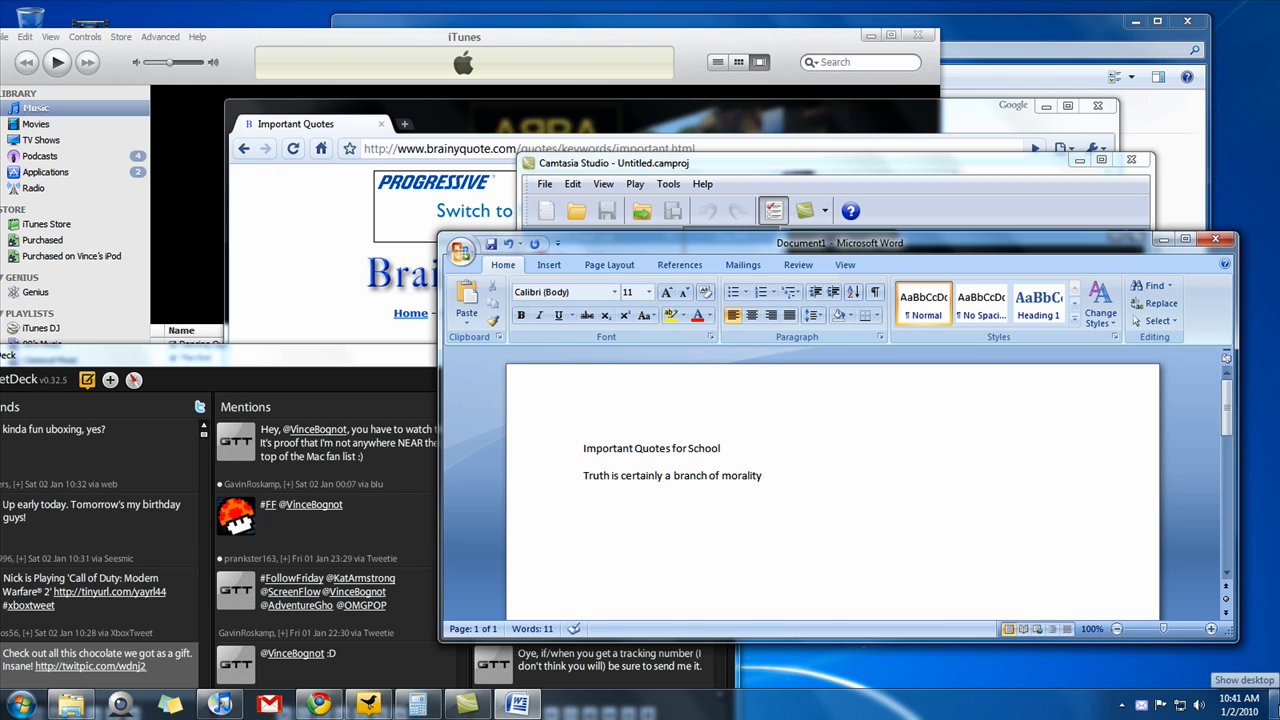
pyautogui.click(1243, 680)
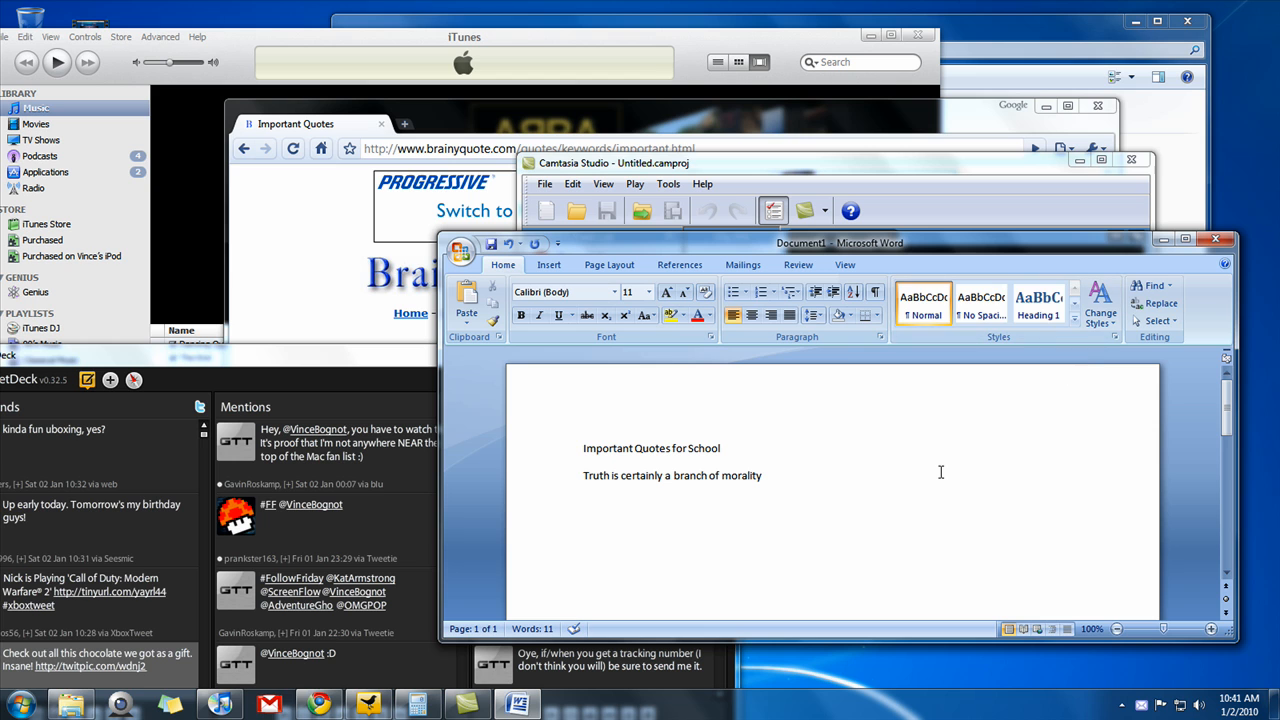
# Fan out all open windows in the Flip 3D stack, Libraries folder in front.
pyautogui.click(1243, 705)
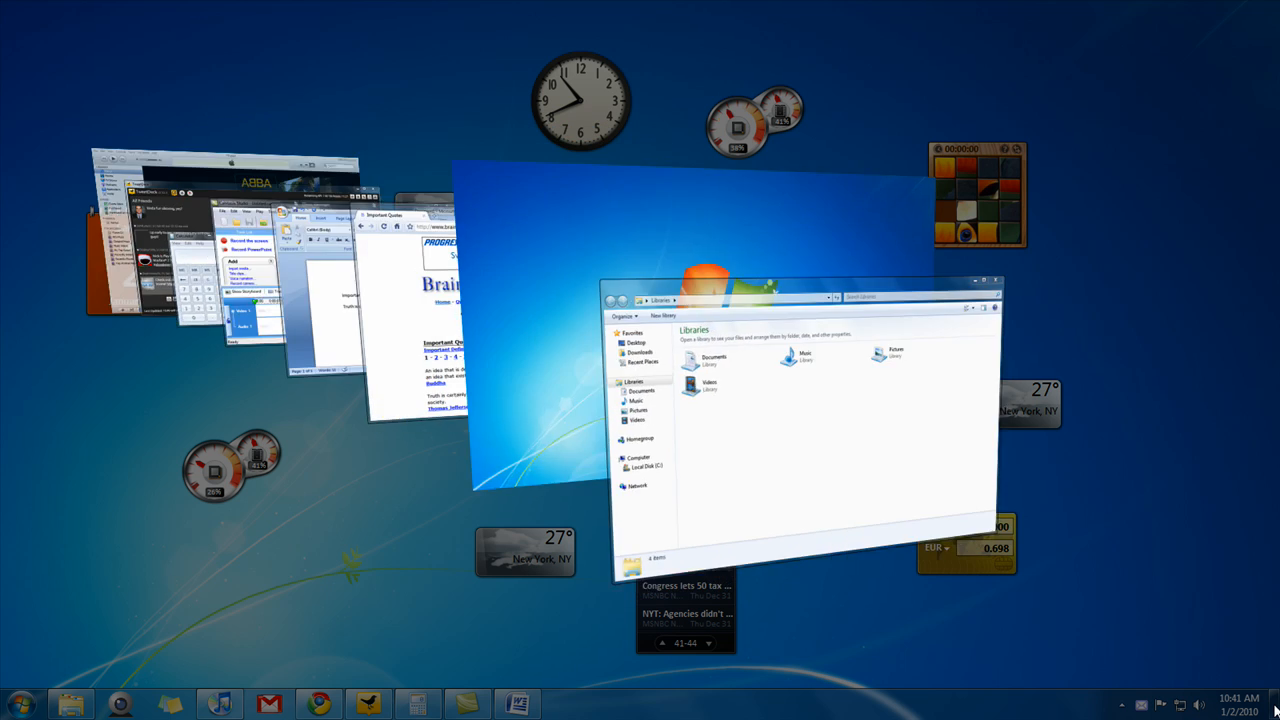
# Show the desktop, then restore only Calculator over the gadgets.
pyautogui.click(1270, 705)
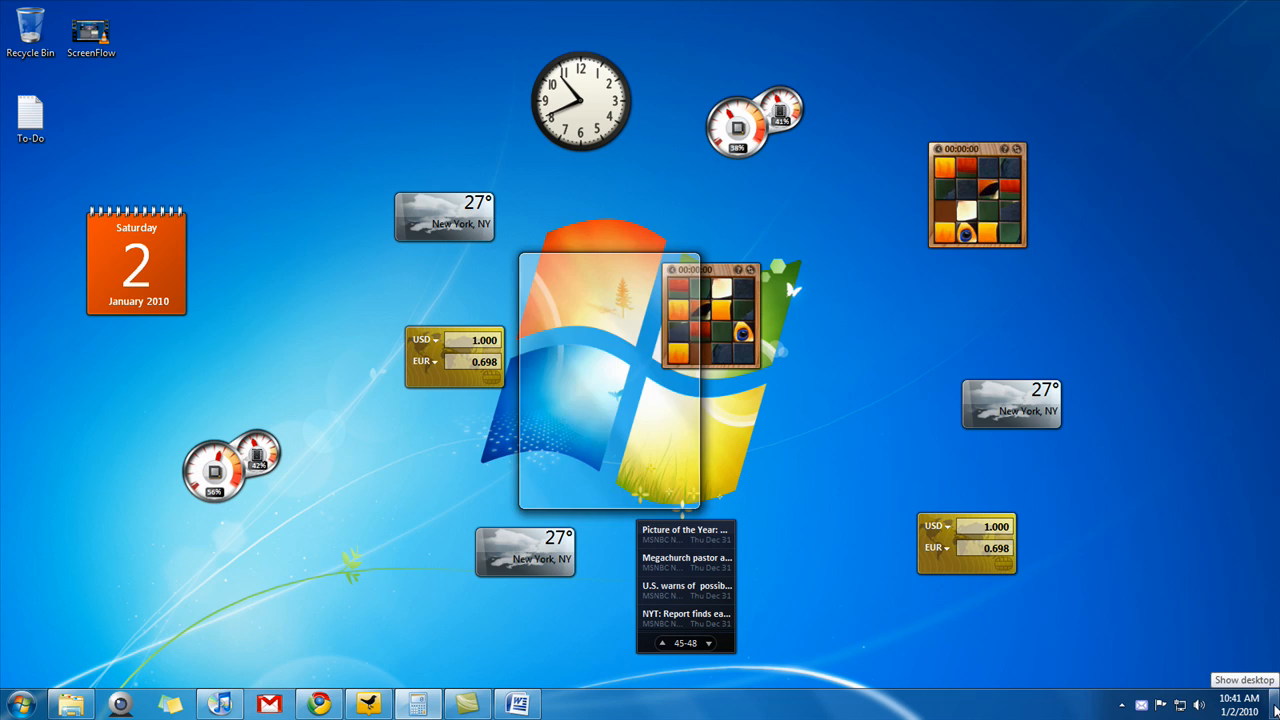
pyautogui.click(417, 704)
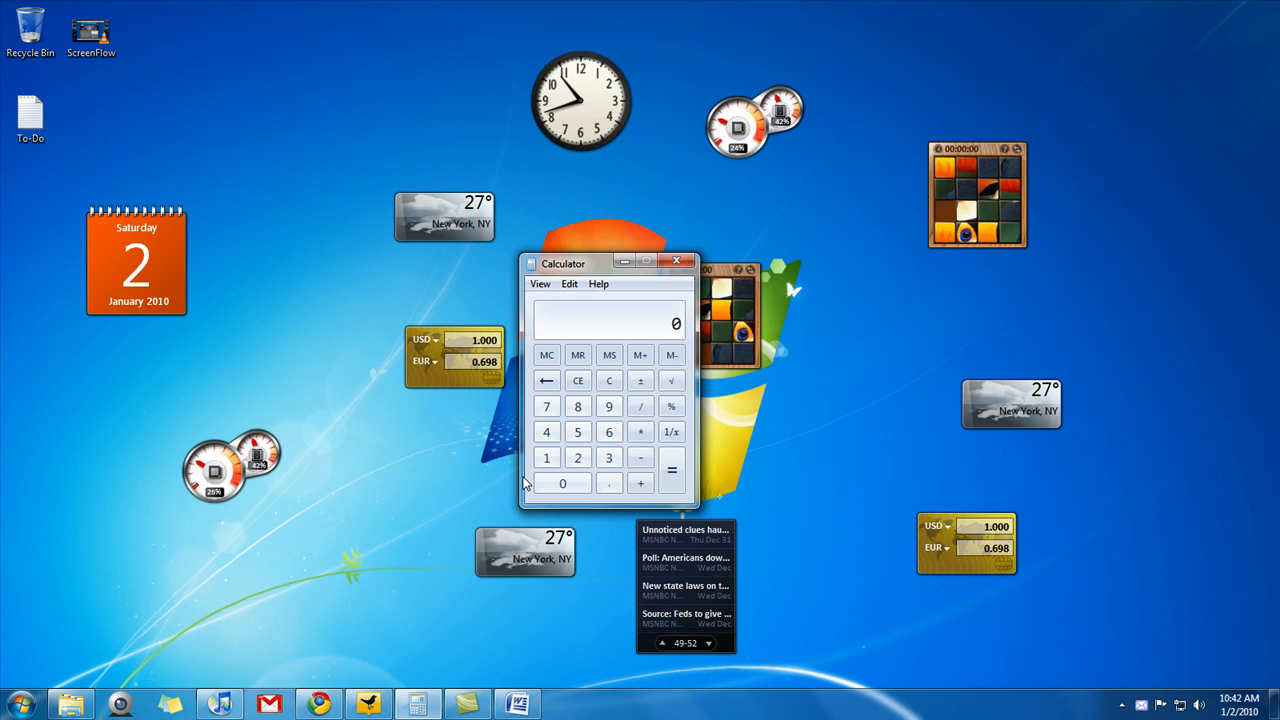
pyautogui.moveTo(267, 542)
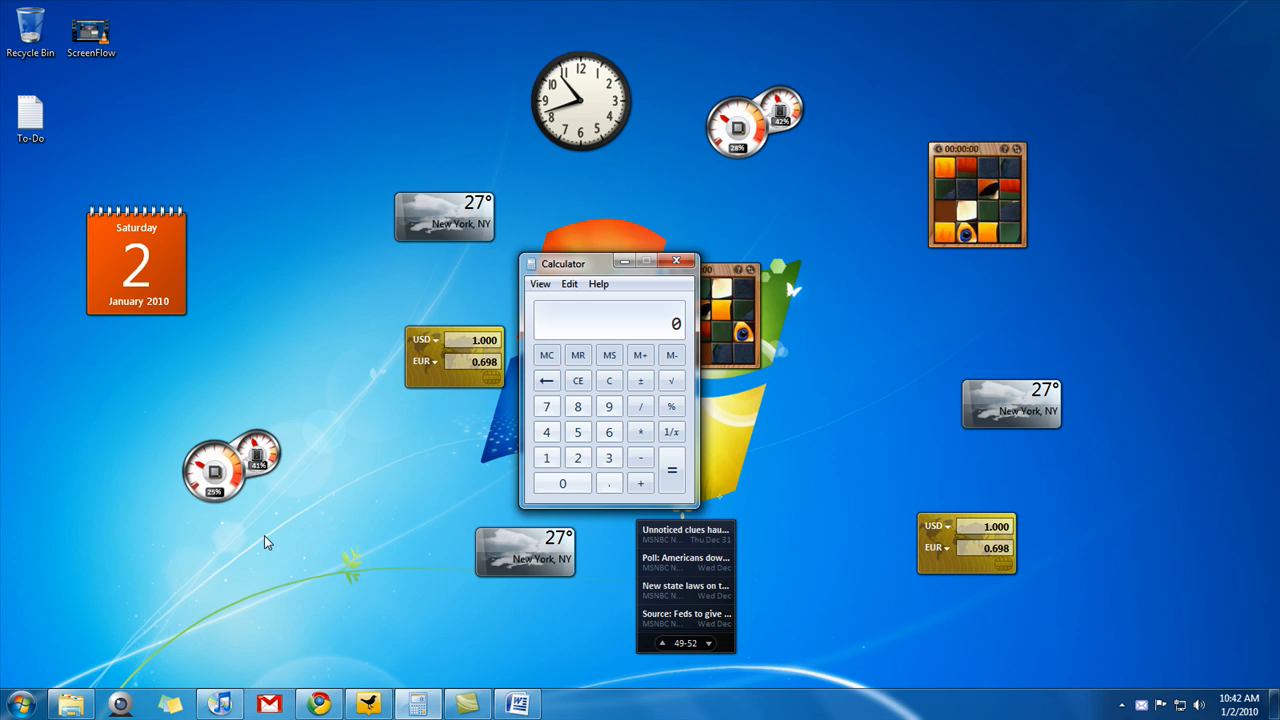
pyautogui.moveTo(183, 558)
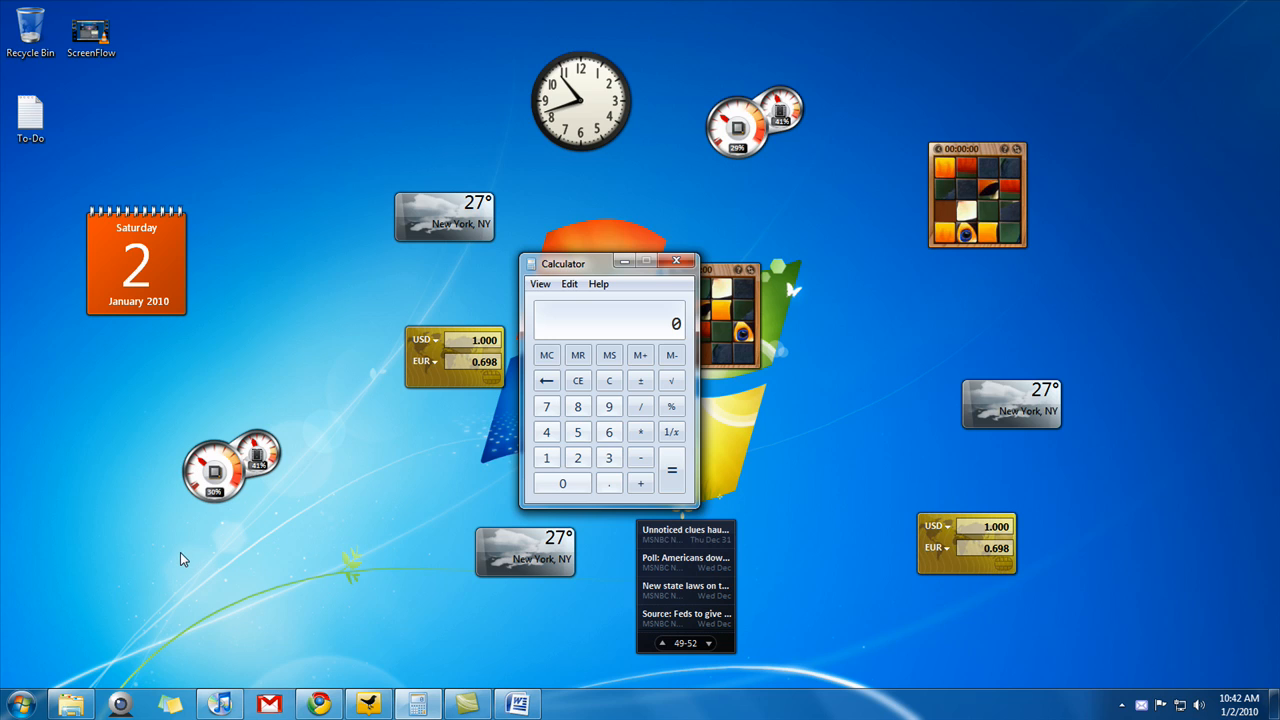